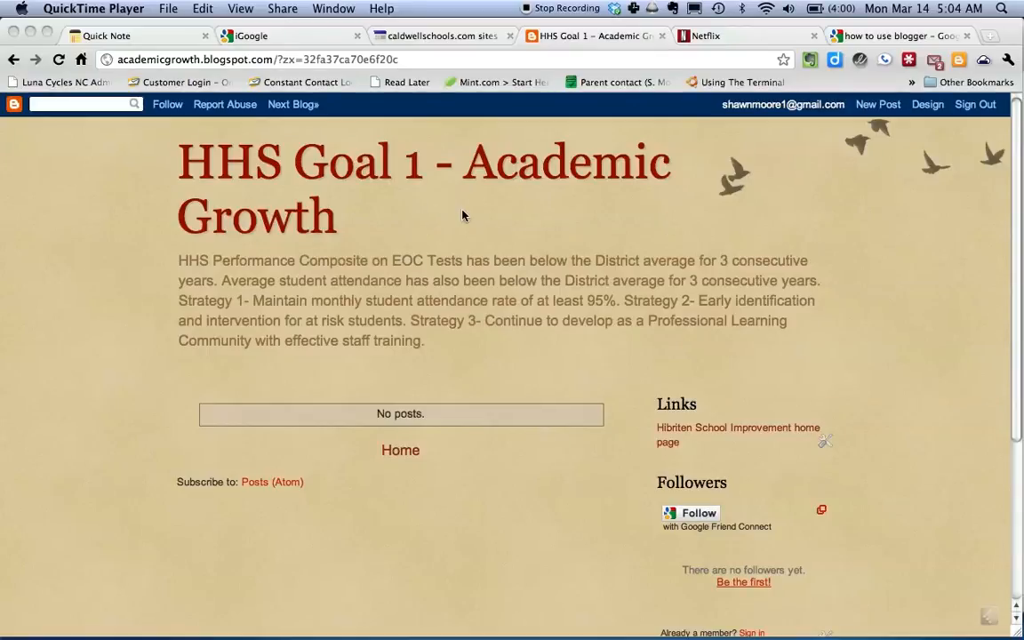
mouse_move(569, 230)
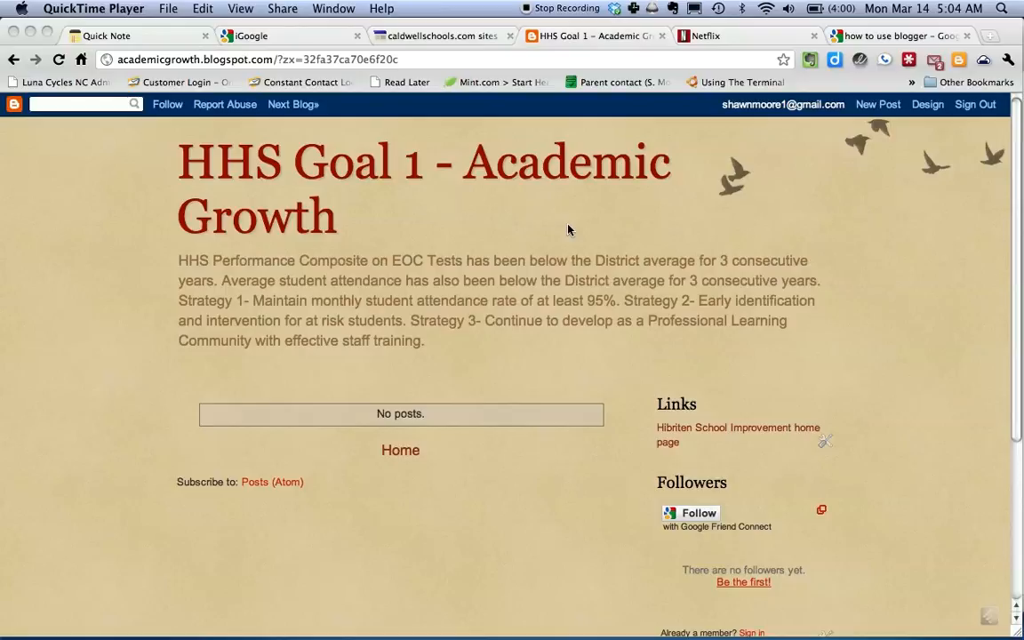
mouse_move(876, 189)
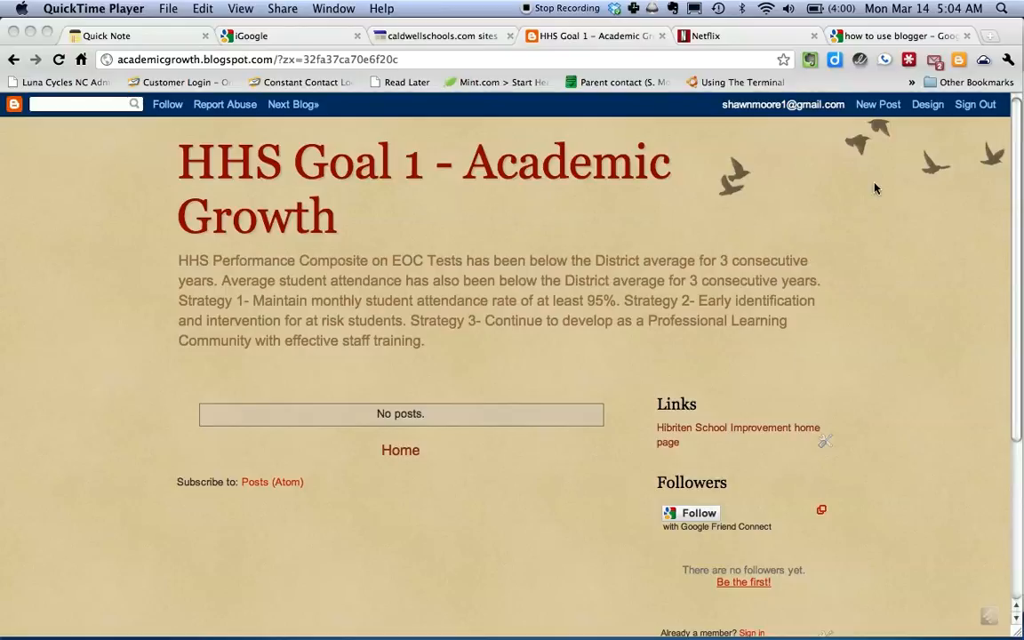
mouse_move(885, 114)
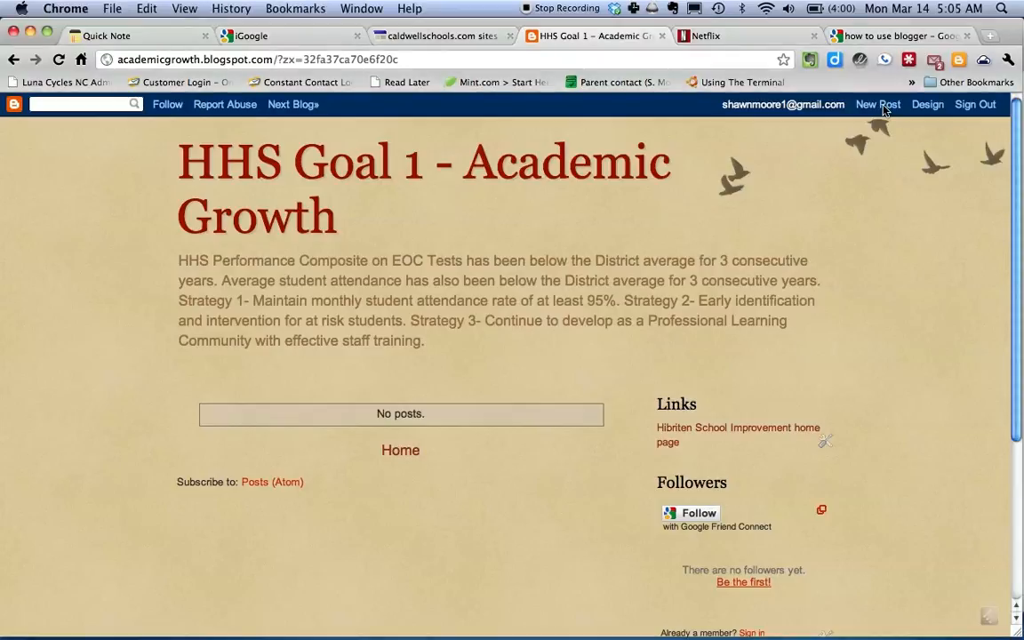
- Start a new post on the HHS Goal 1 blog titled 'Sample post'
click(877, 104)
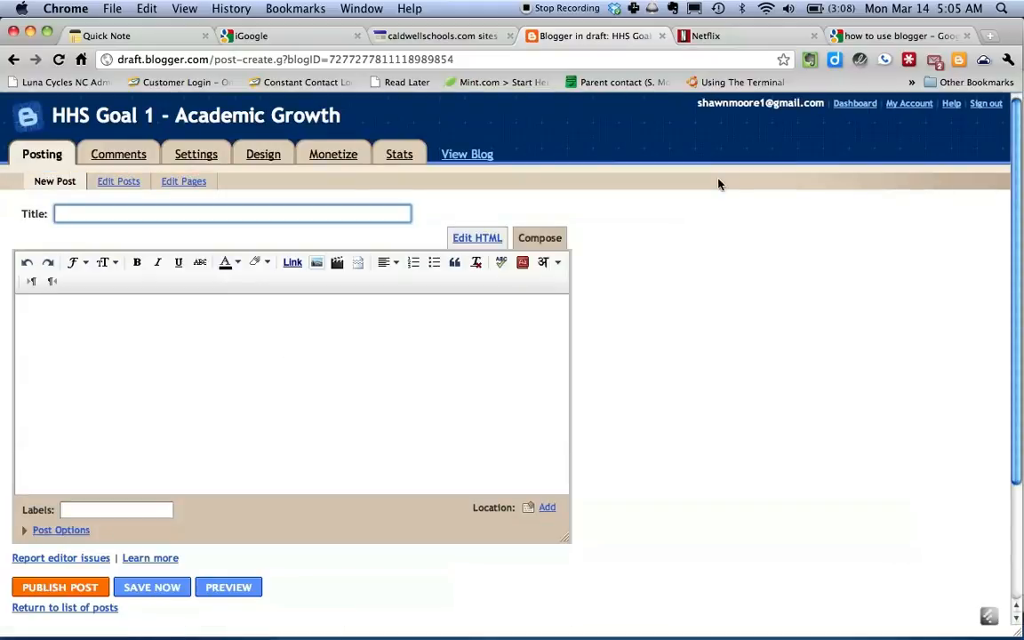
mouse_move(262, 231)
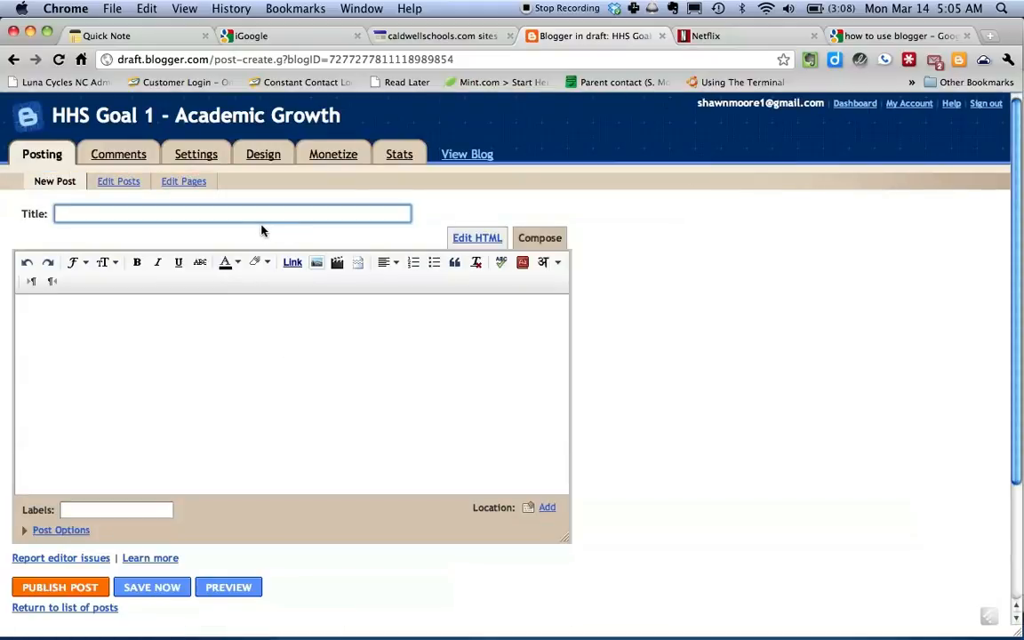
mouse_move(239, 242)
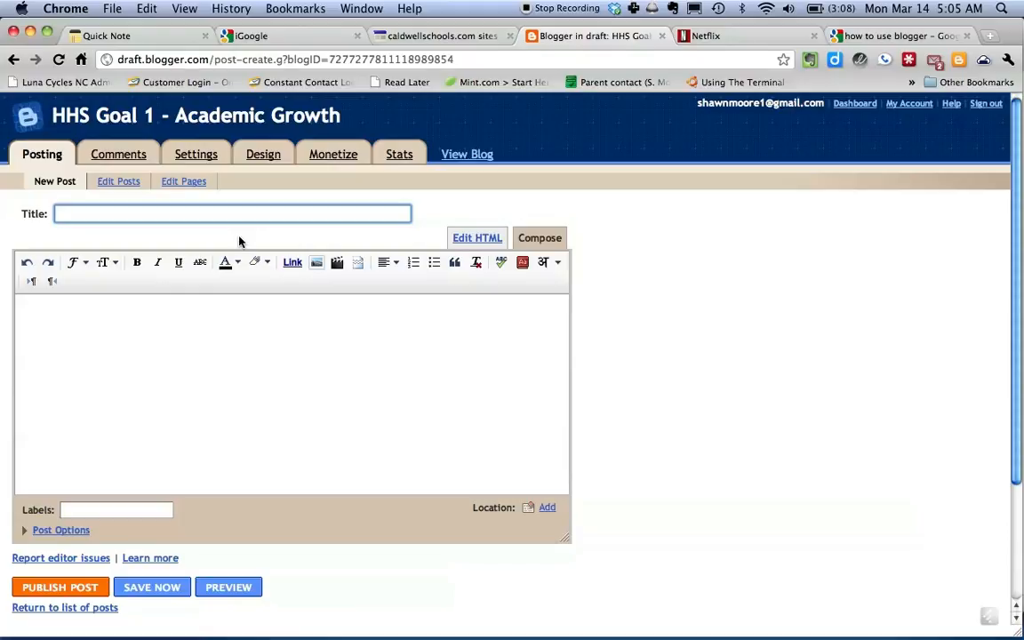
text(Sample)
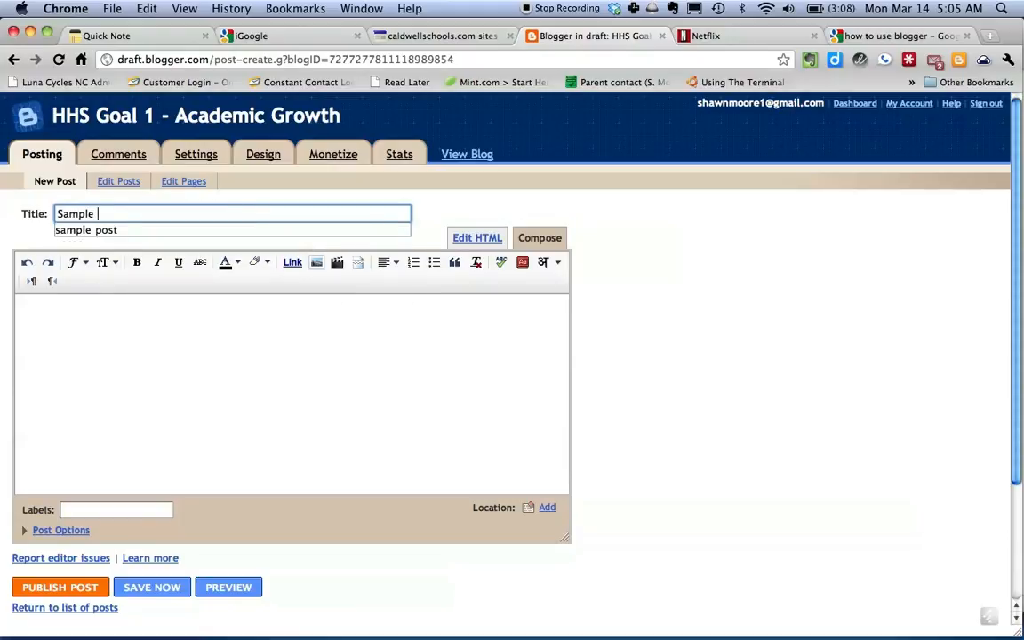
text(post)
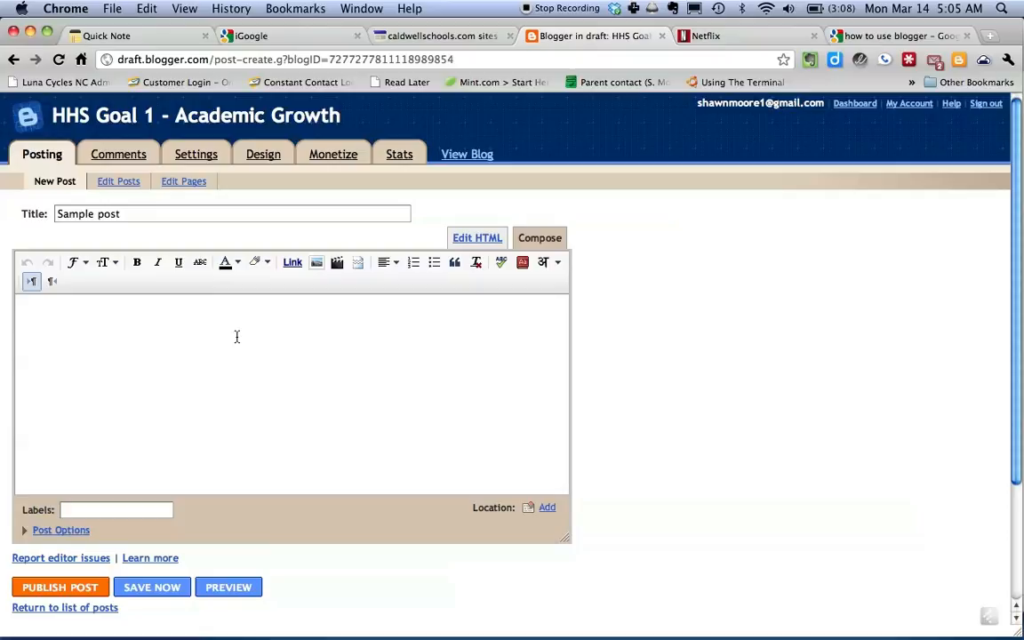
- Move into the post body so the empty 'Sample post' draft is saved
click(151, 586)
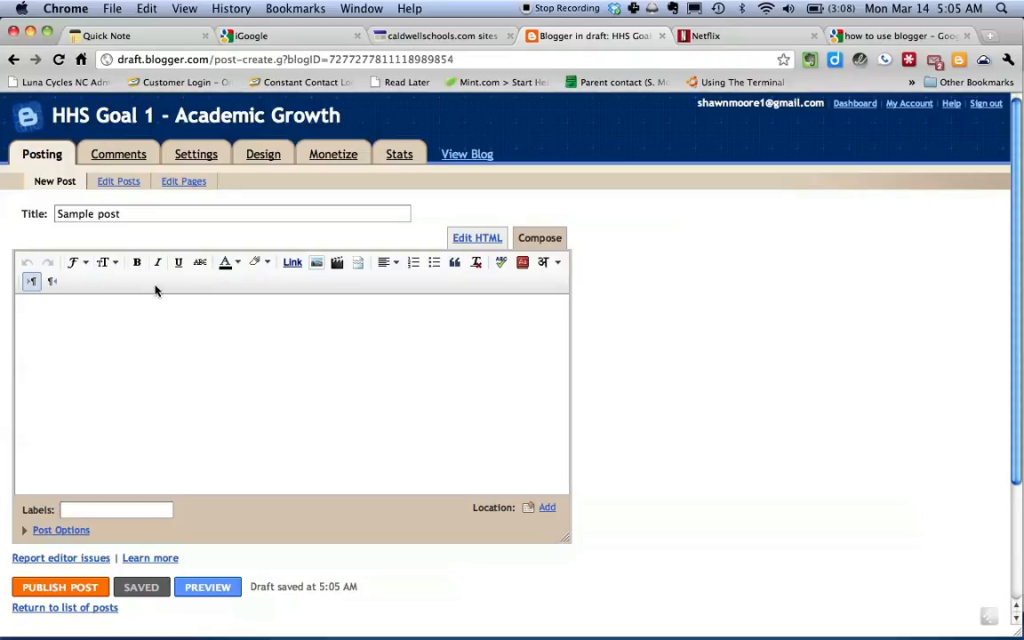
mouse_move(73, 281)
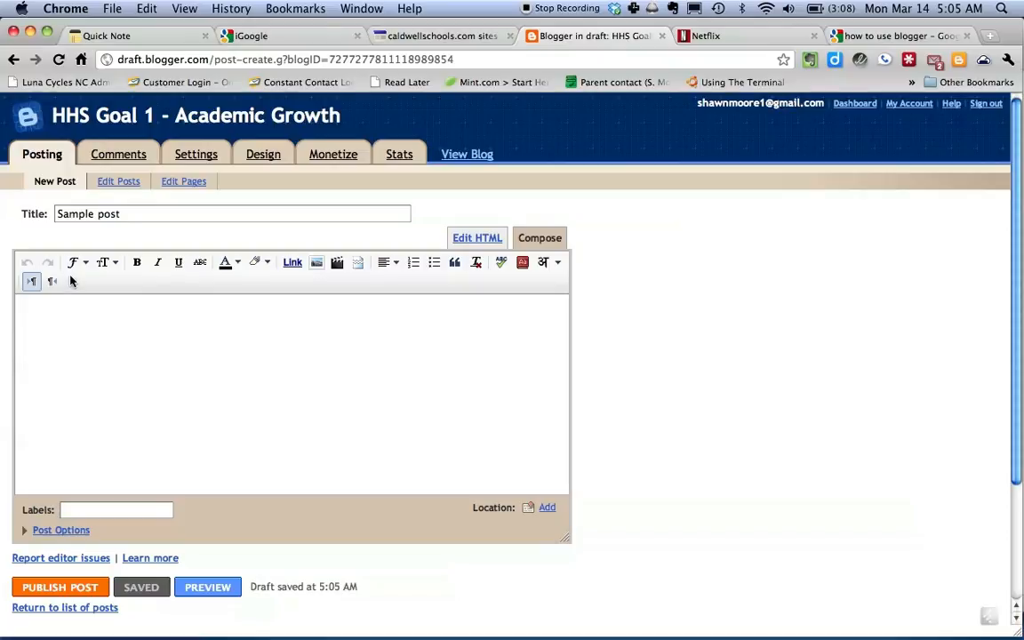
mouse_move(153, 305)
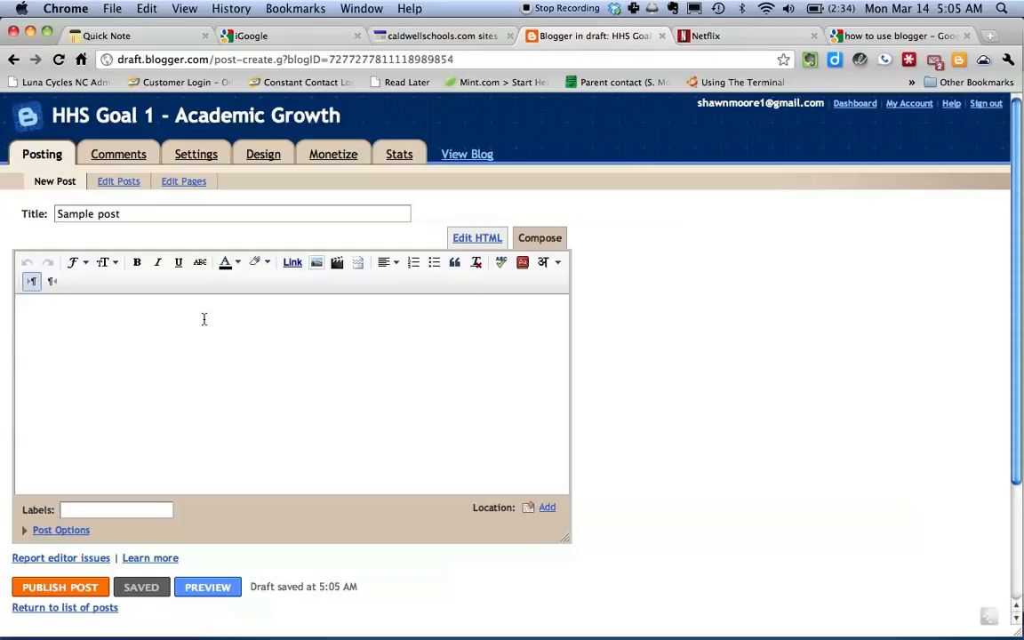
mouse_move(209, 322)
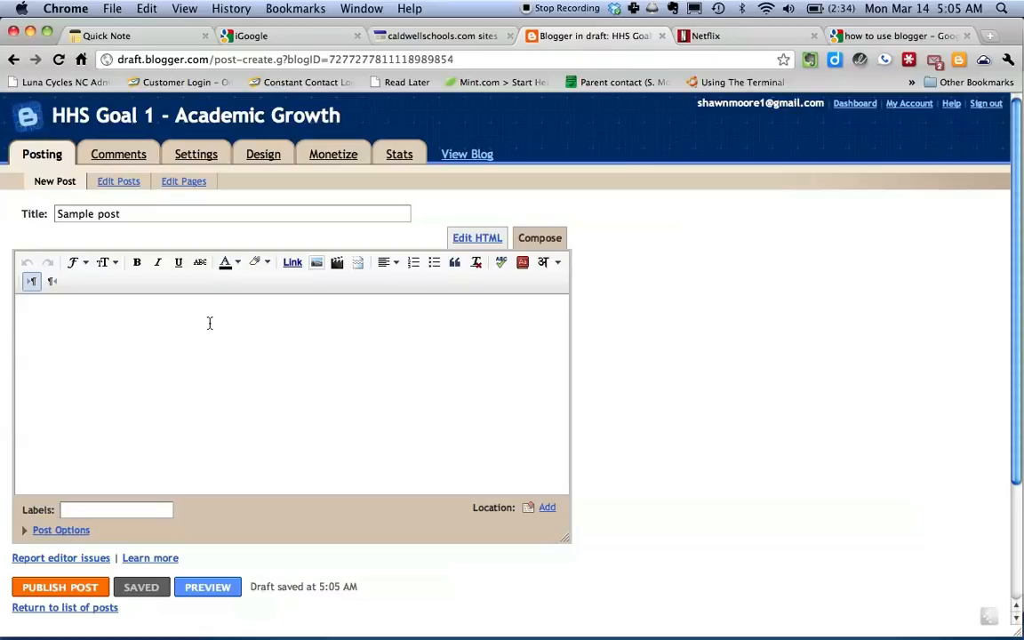
- Write 'The first post is always the hardest.' in the post body
text(The)
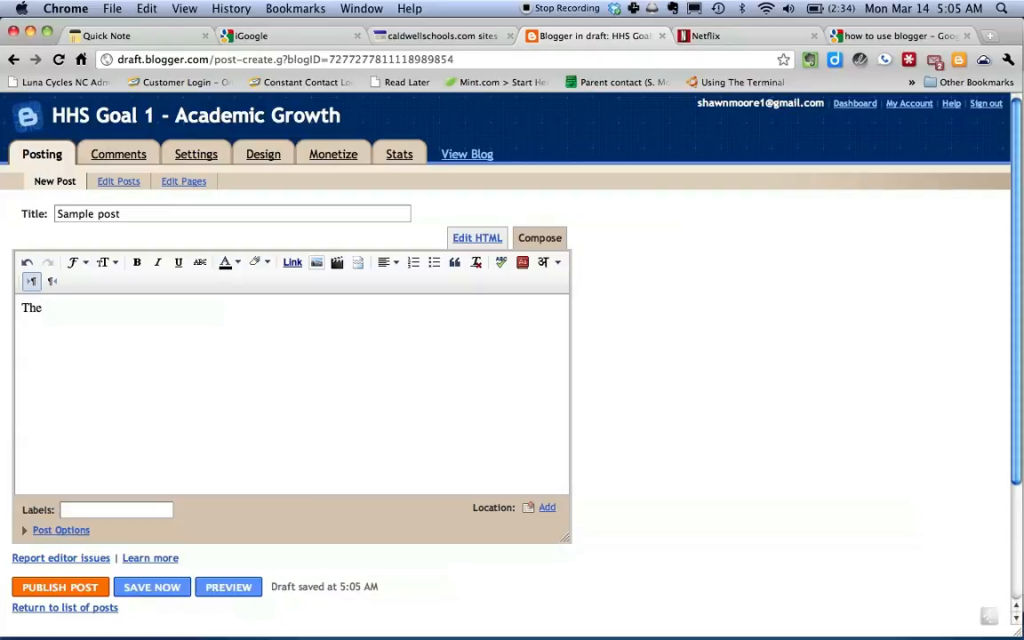
text(first)
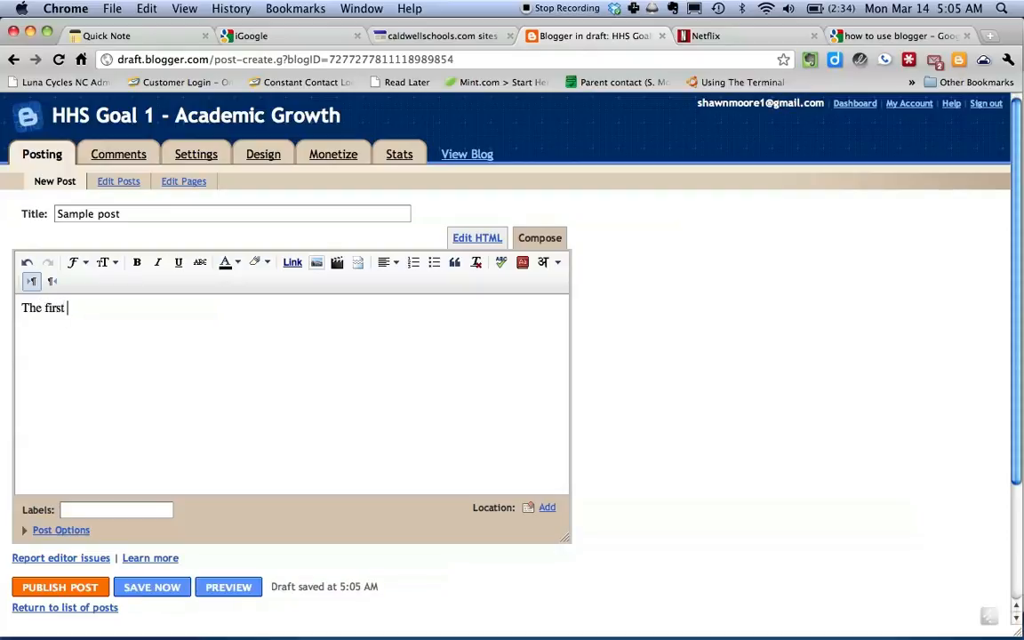
text(post)
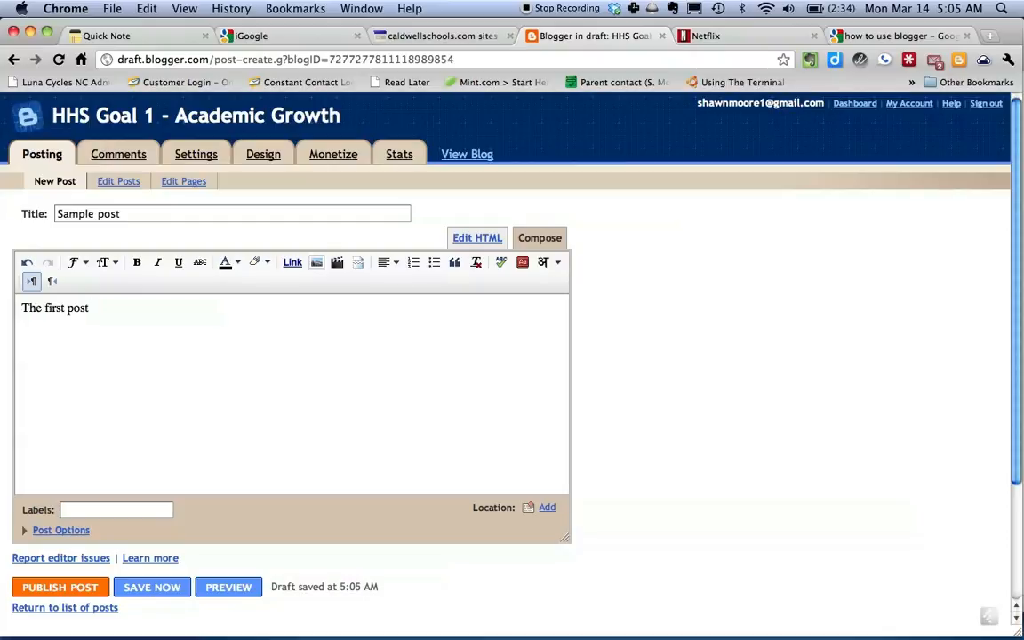
click(151, 587)
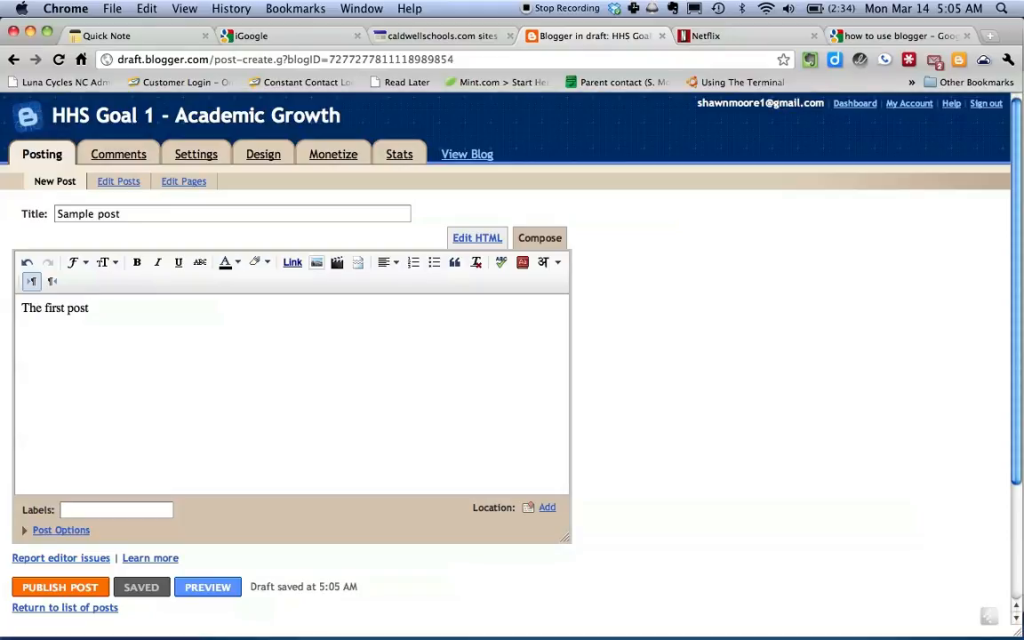
text(is)
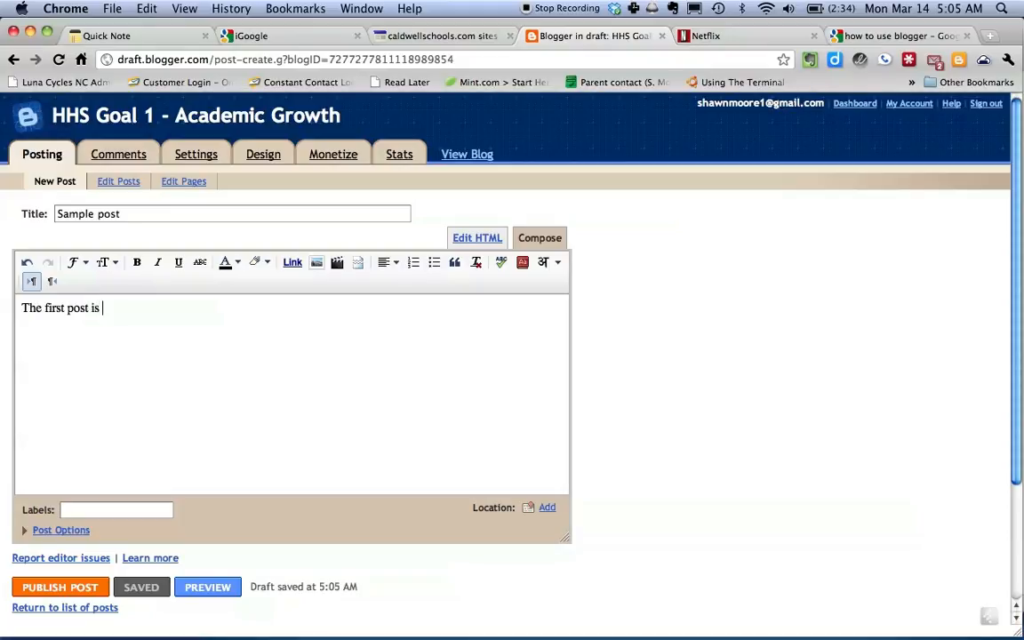
text(always the)
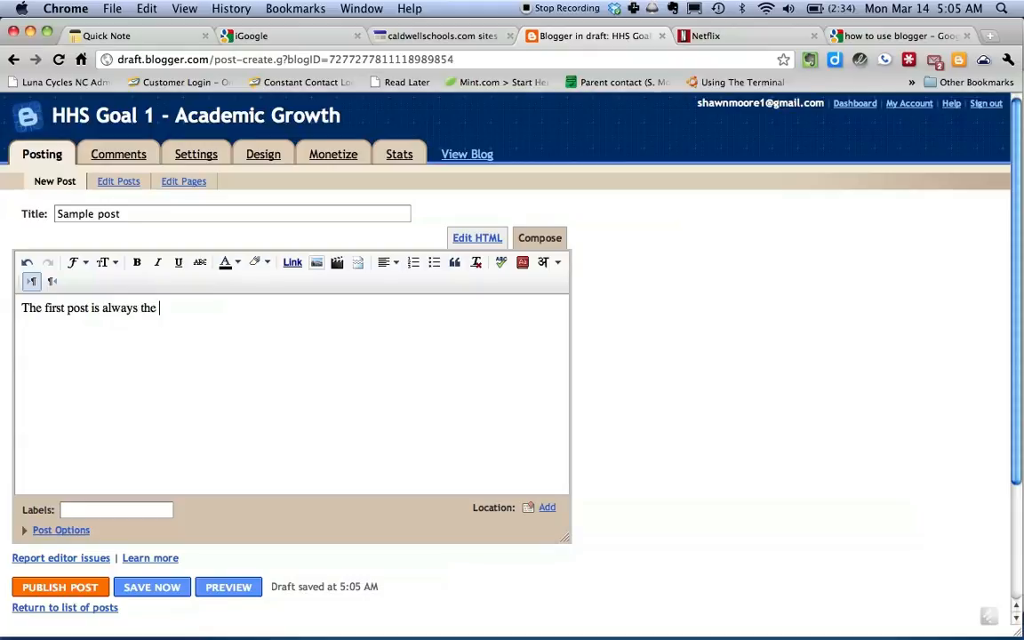
text(hardes)
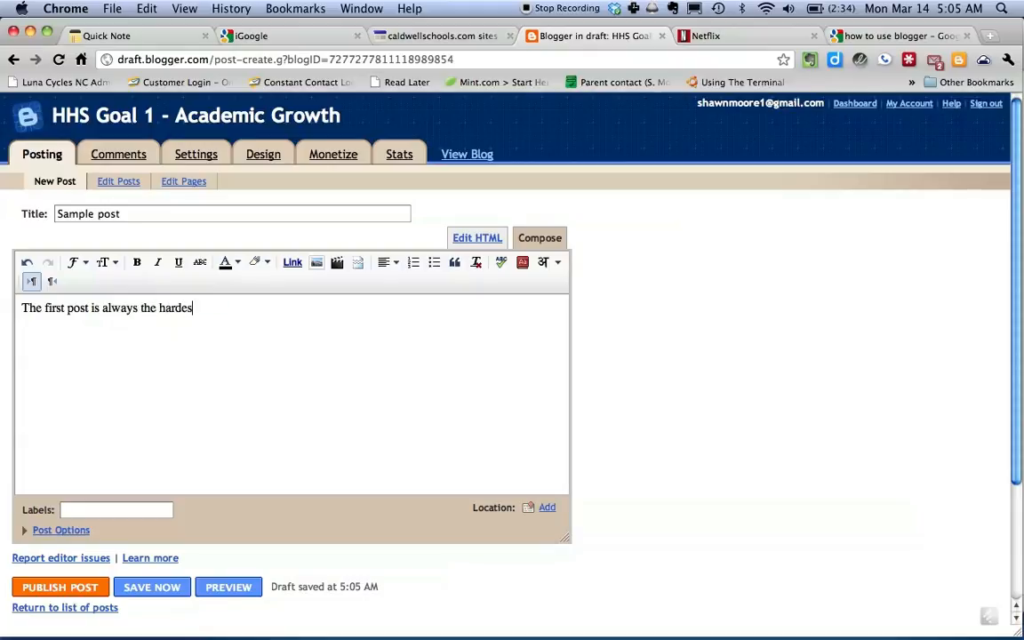
text(.)
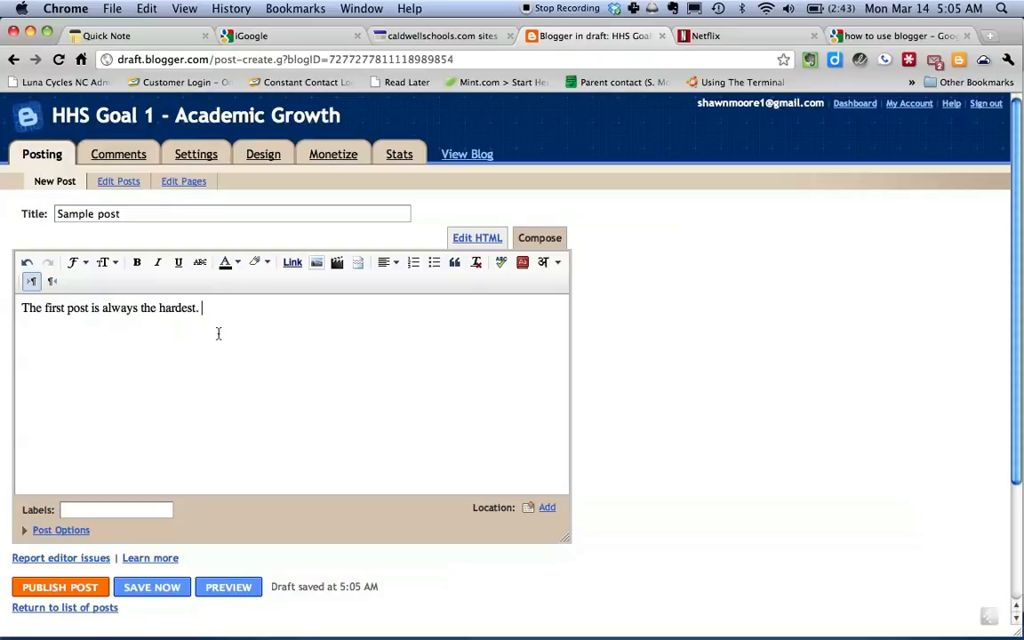
- Continue the body with 'I really like this', cursor on the word this
text(I r)
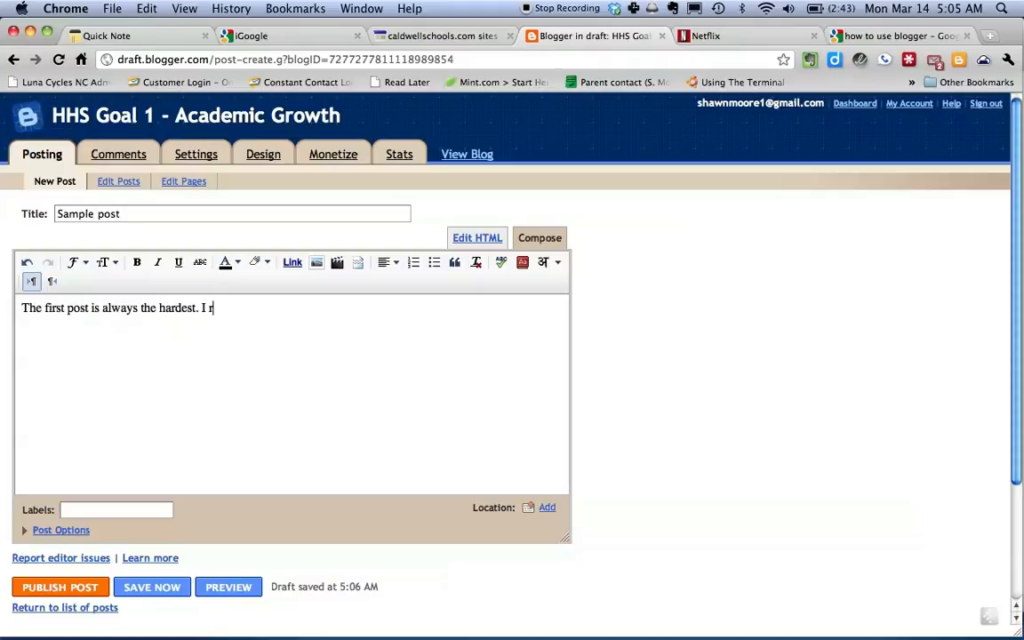
text(eally like)
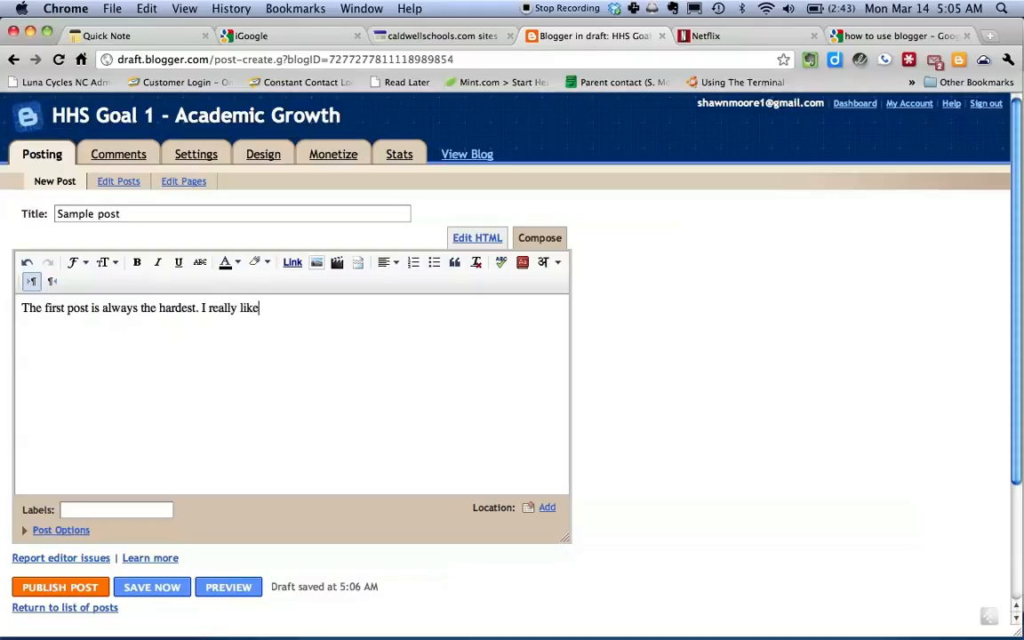
text(this)
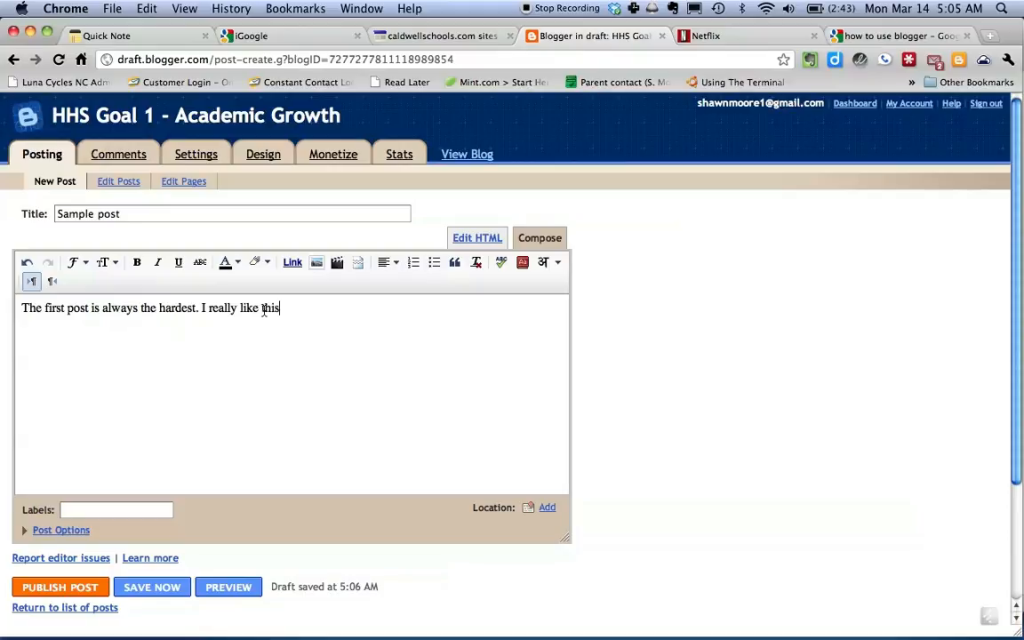
click(152, 587)
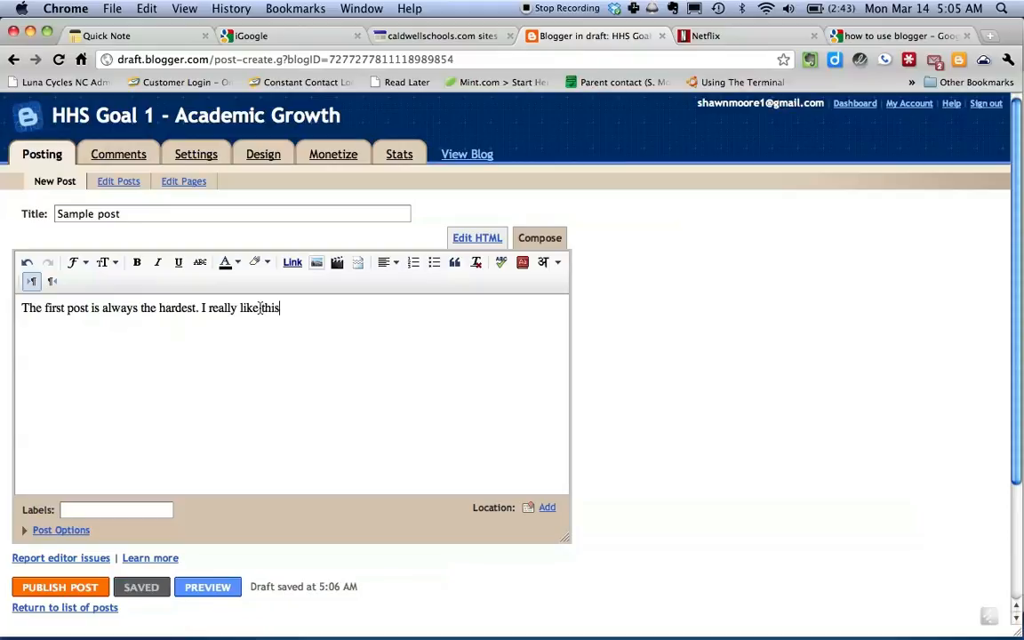
double_click(270, 308)
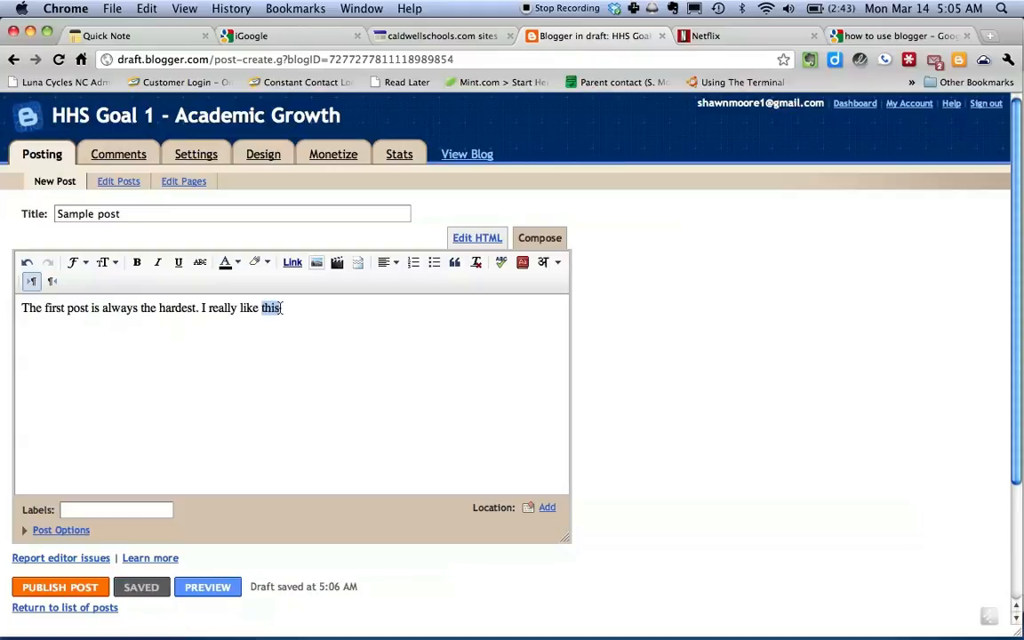
click(291, 262)
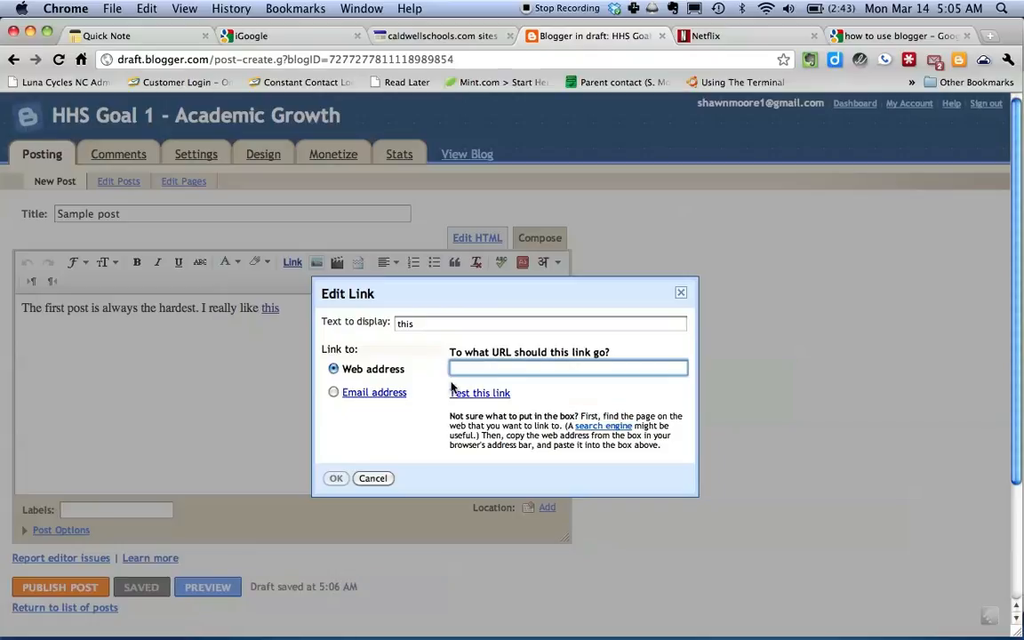
mouse_move(474, 401)
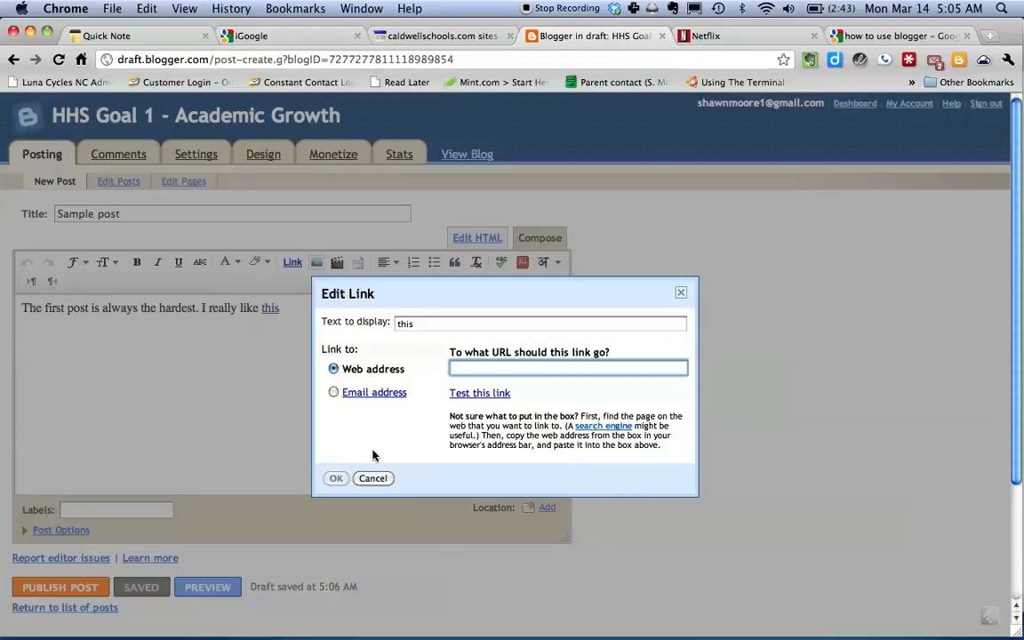
text(www)
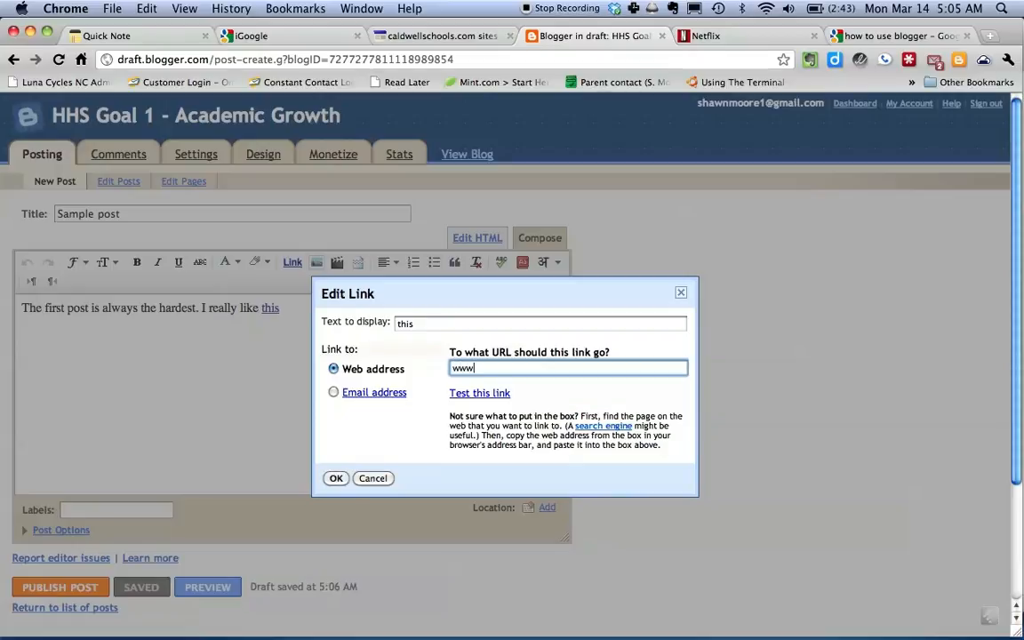
text(.google)
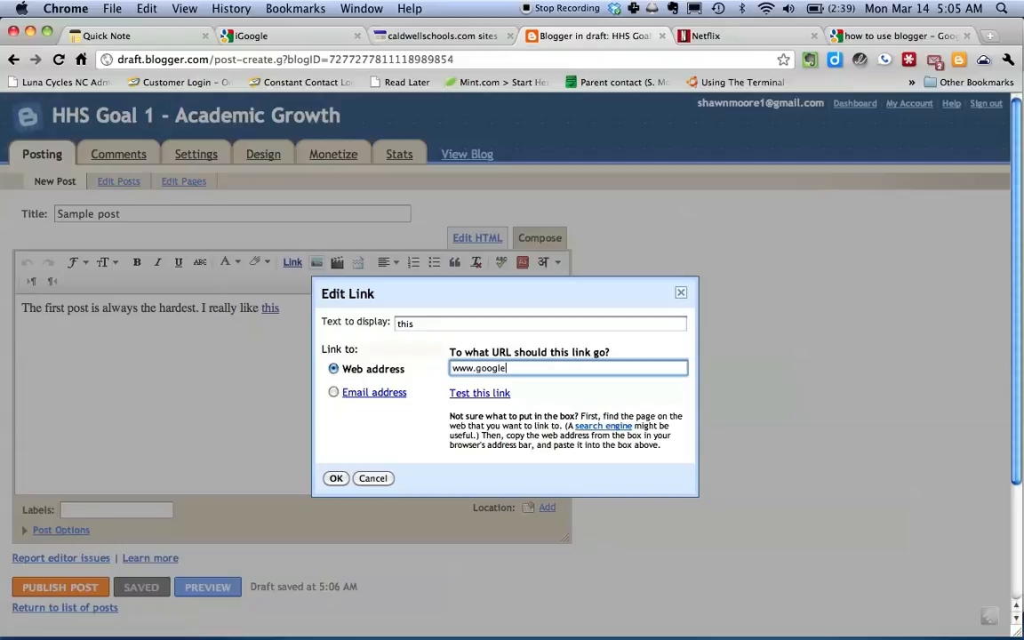
text(com)
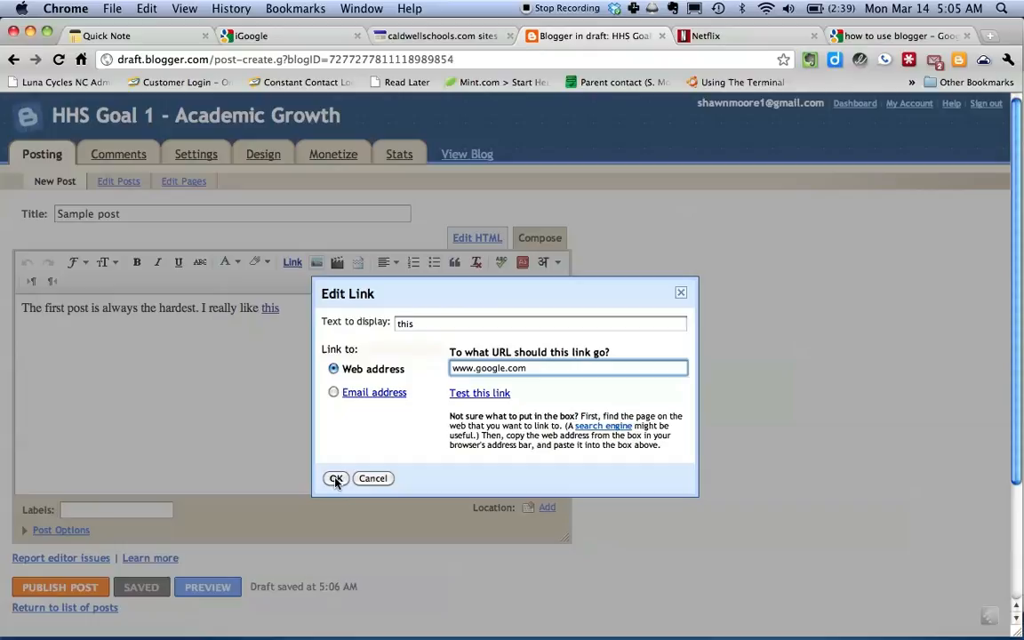
click(336, 479)
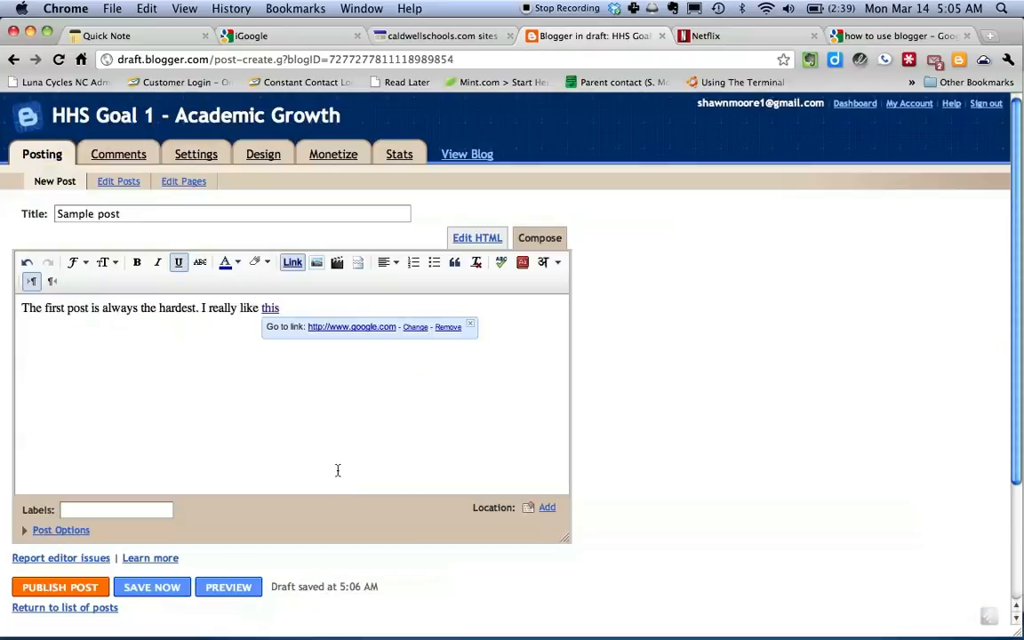
mouse_move(292, 308)
text(.)
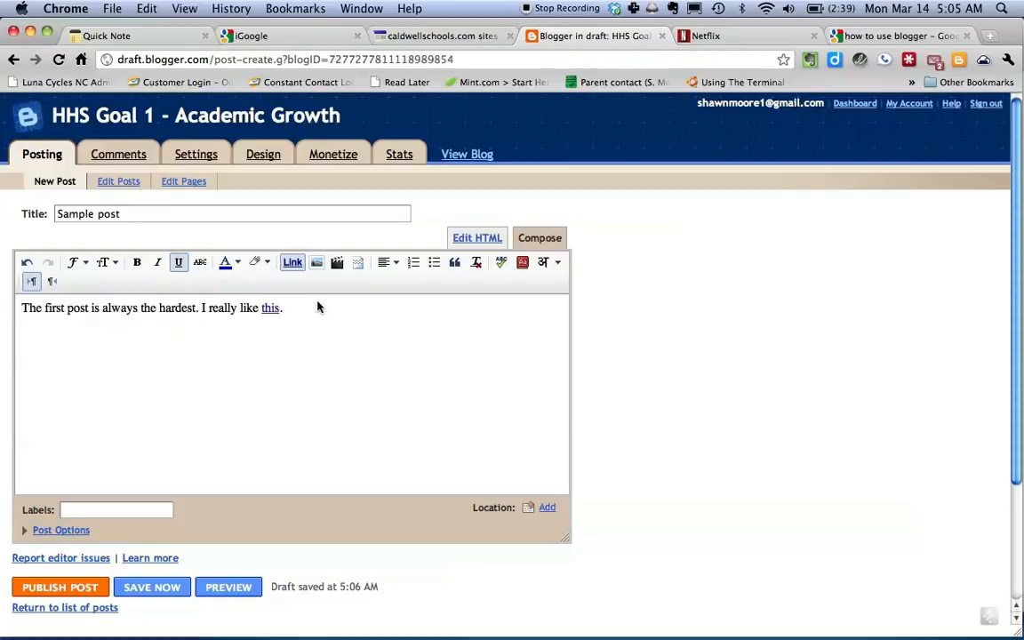
mouse_move(316, 261)
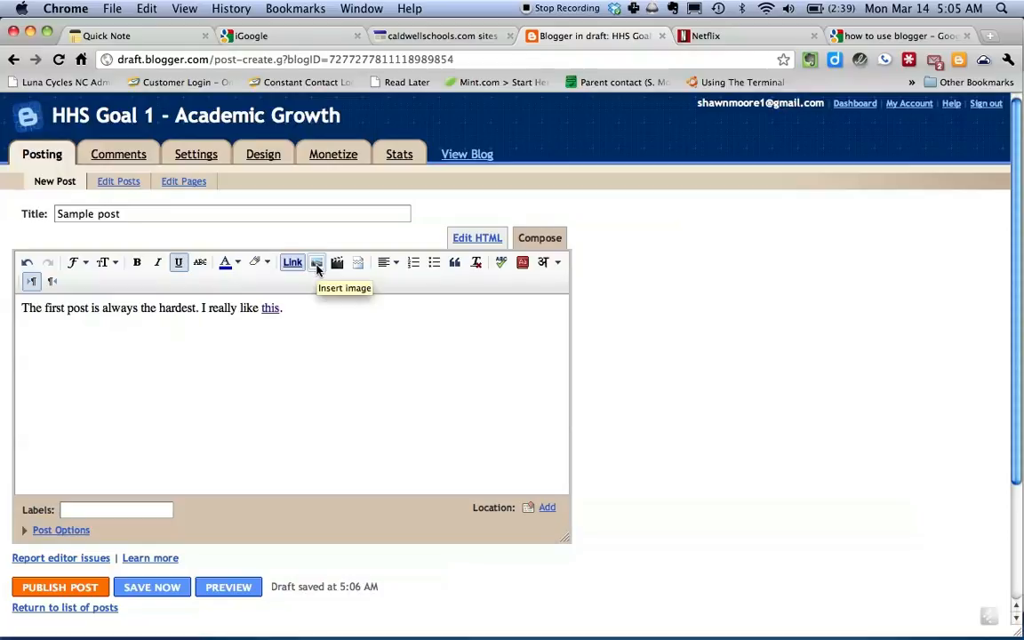
click(316, 262)
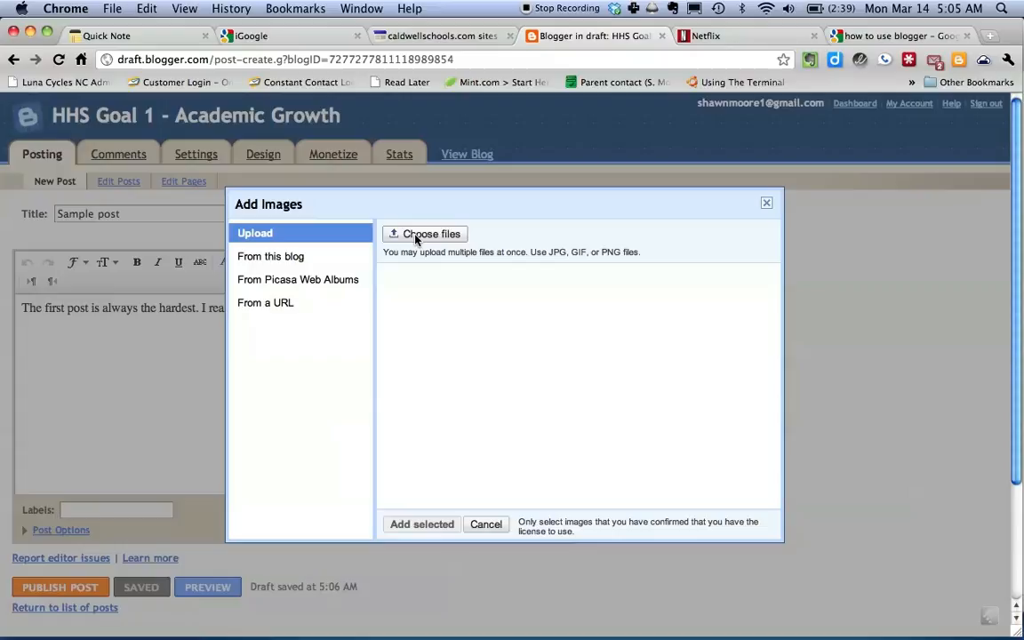
mouse_move(324, 252)
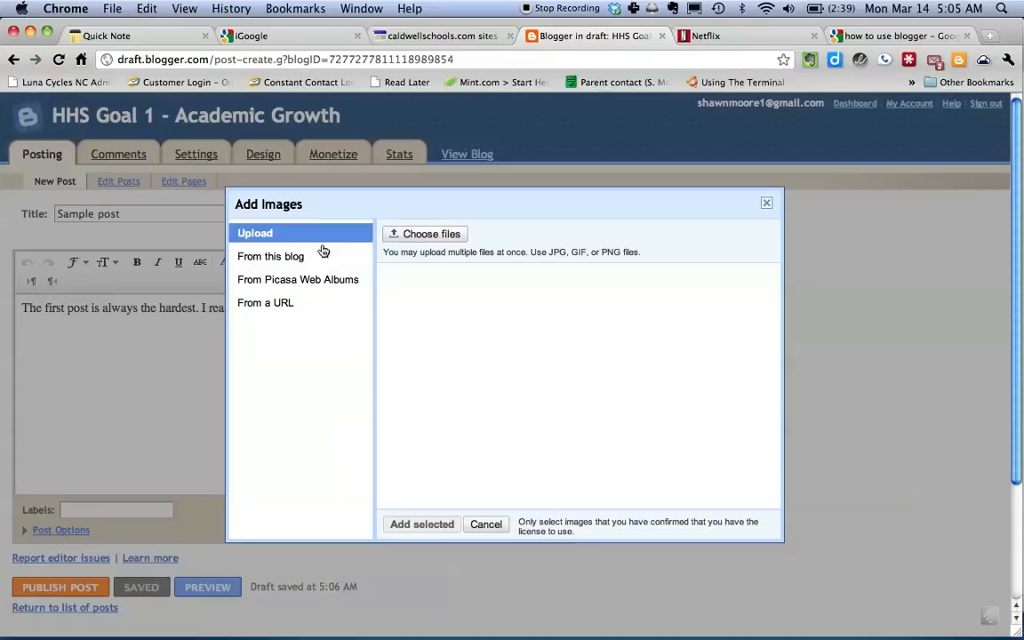
mouse_move(271, 303)
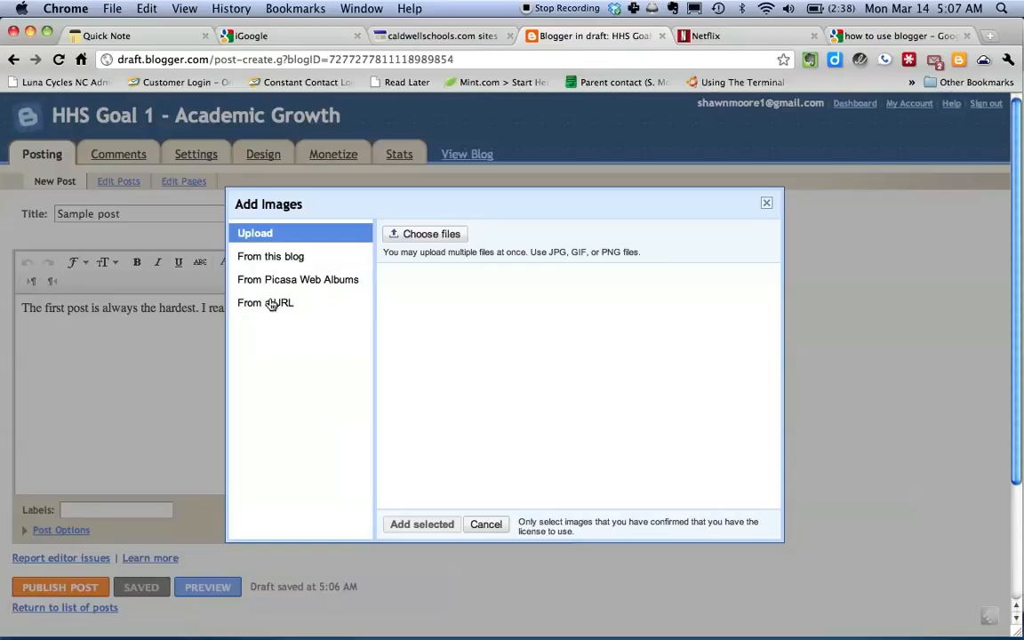
mouse_move(409, 415)
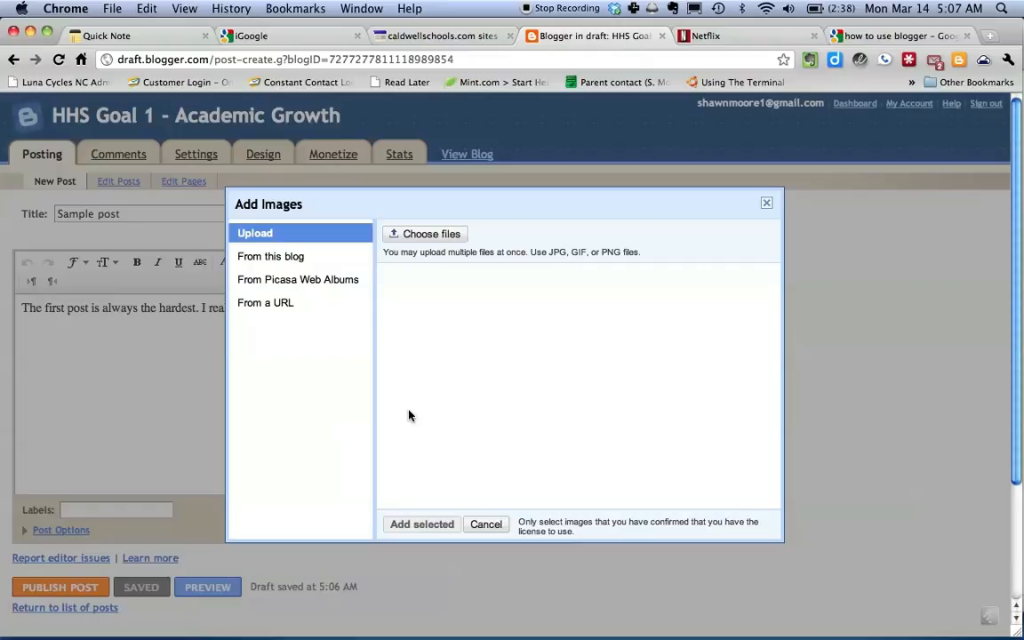
mouse_move(480, 522)
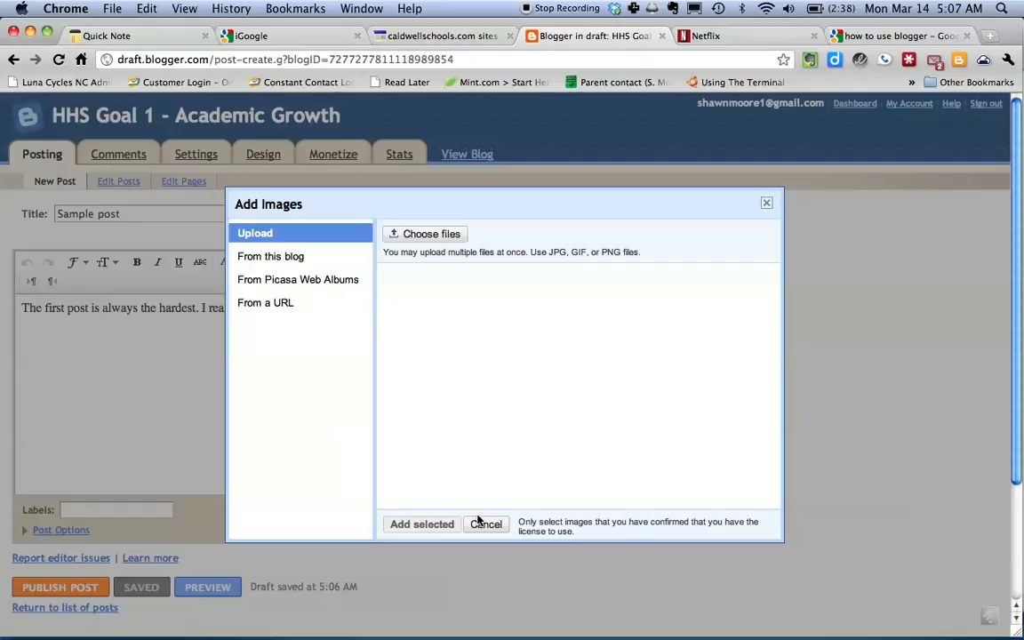
click(485, 524)
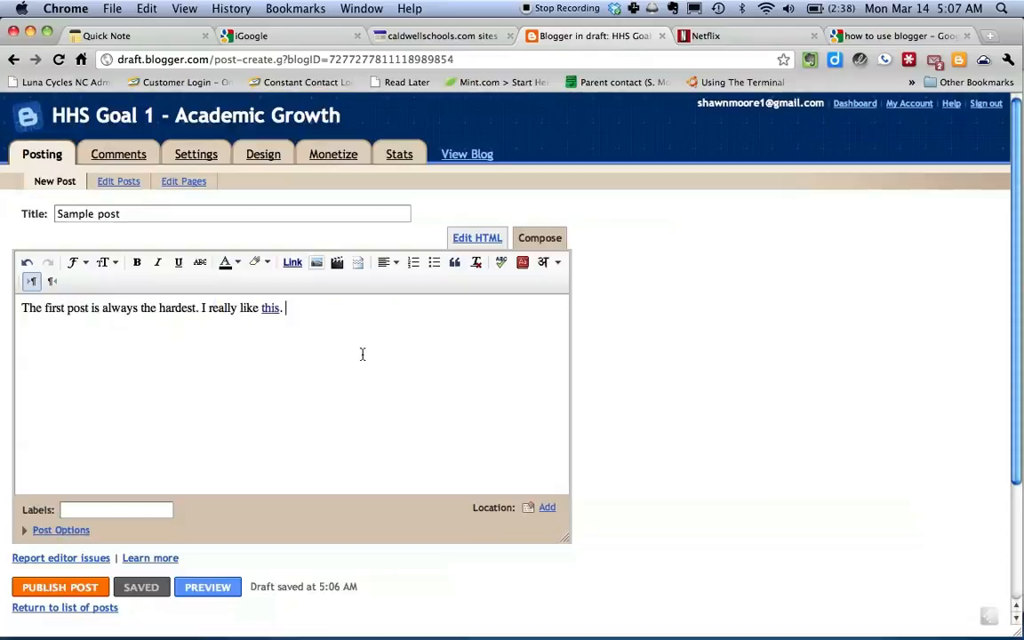
mouse_move(337, 262)
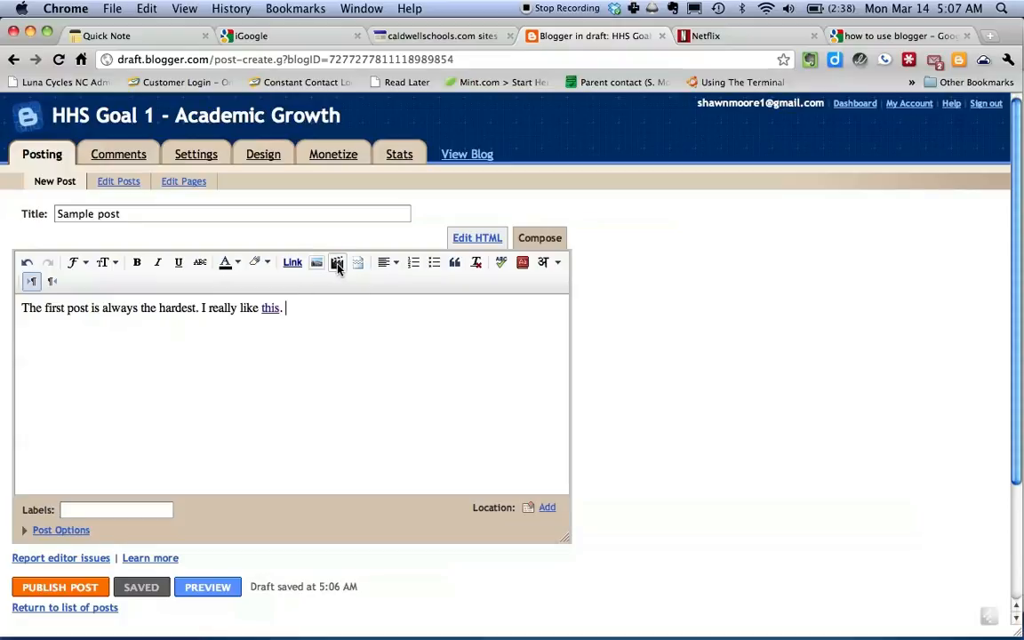
click(358, 262)
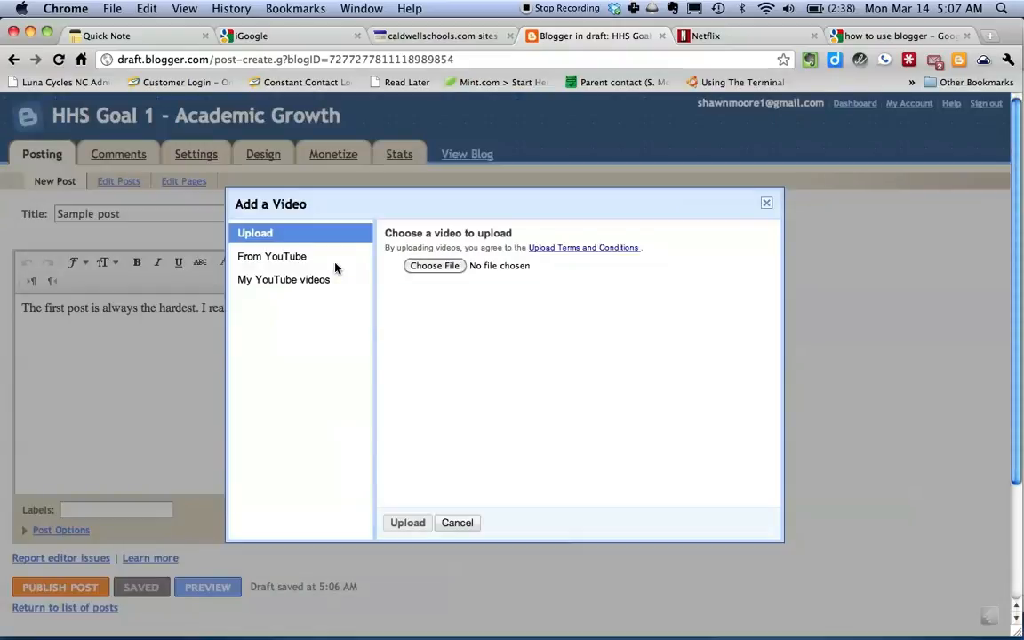
mouse_move(283, 257)
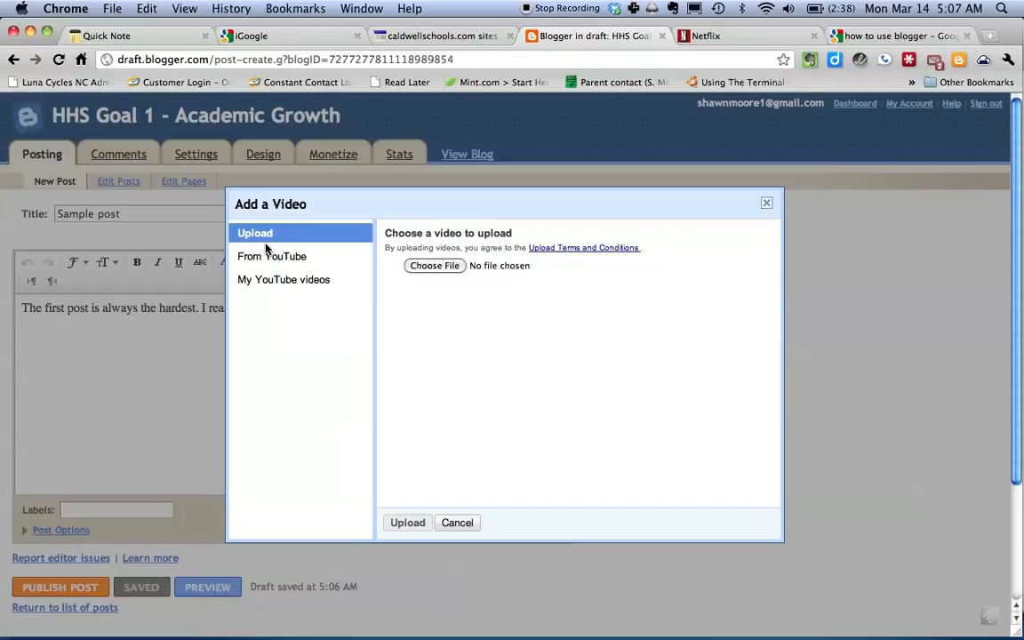
mouse_move(267, 278)
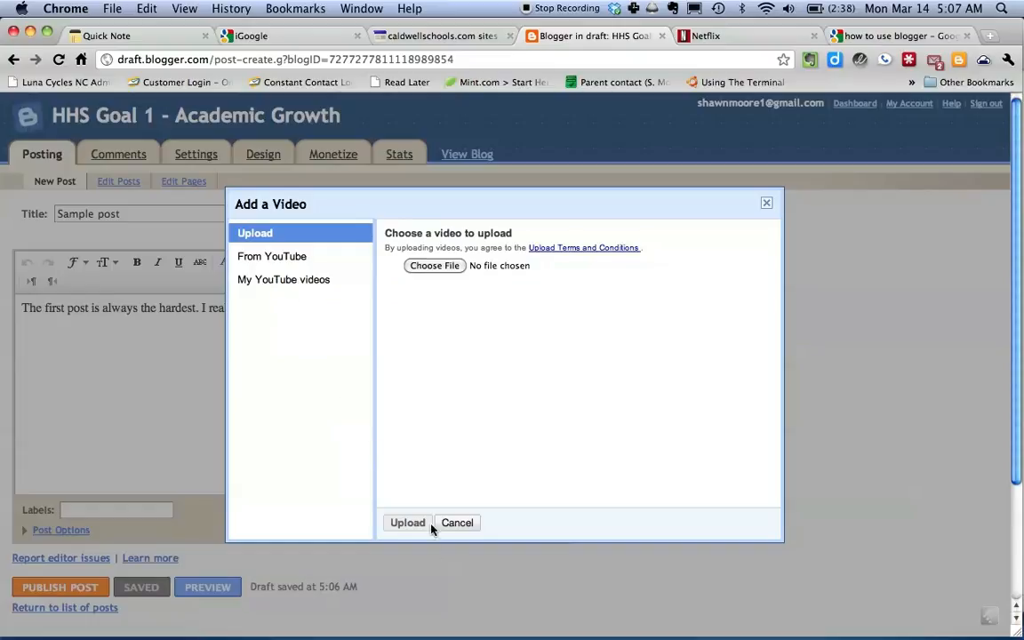
click(457, 523)
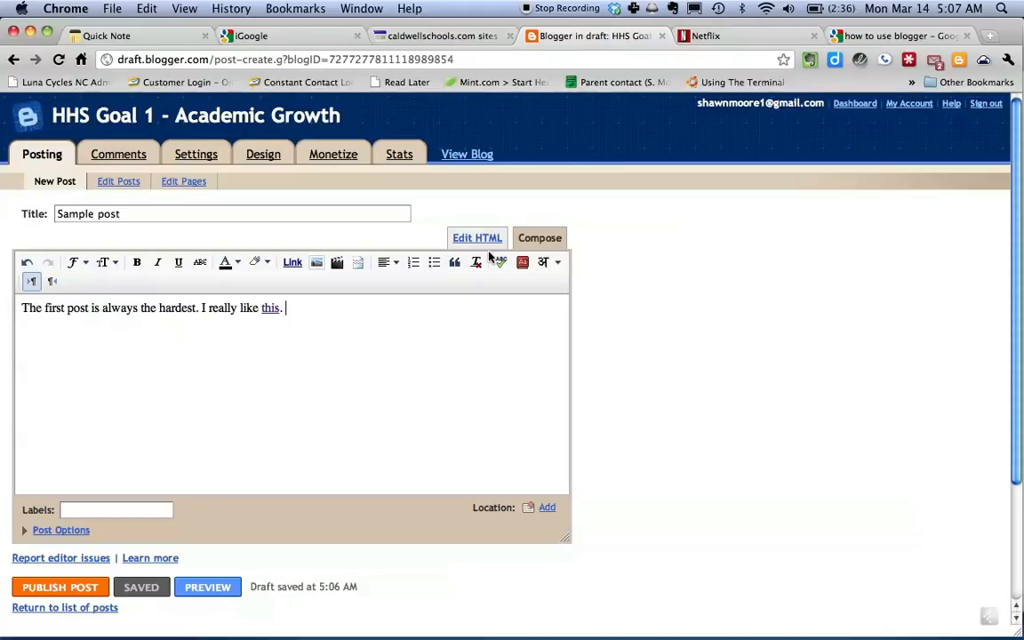
click(477, 237)
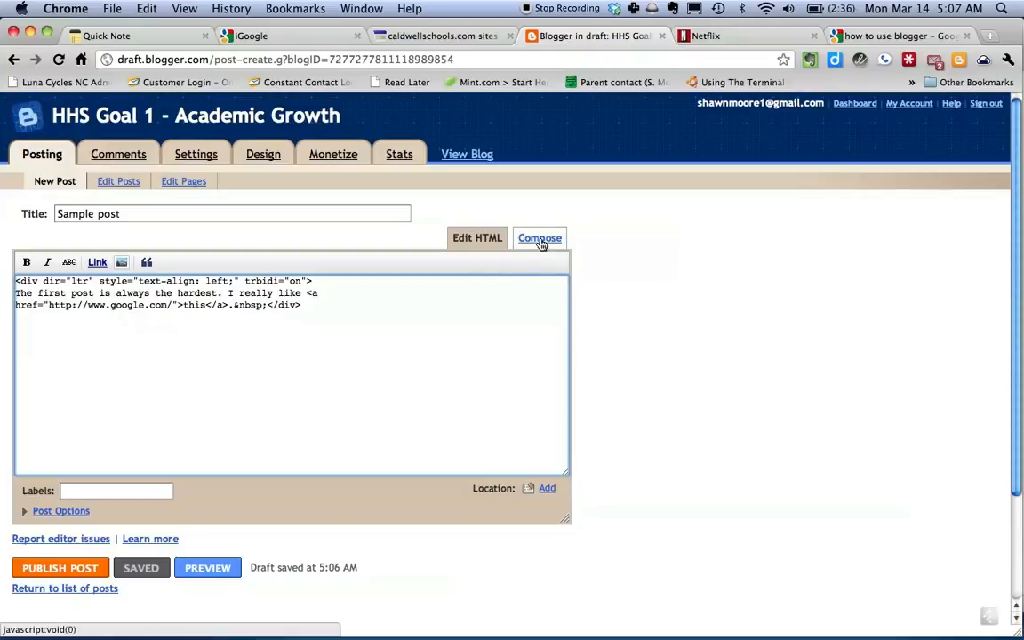
click(539, 238)
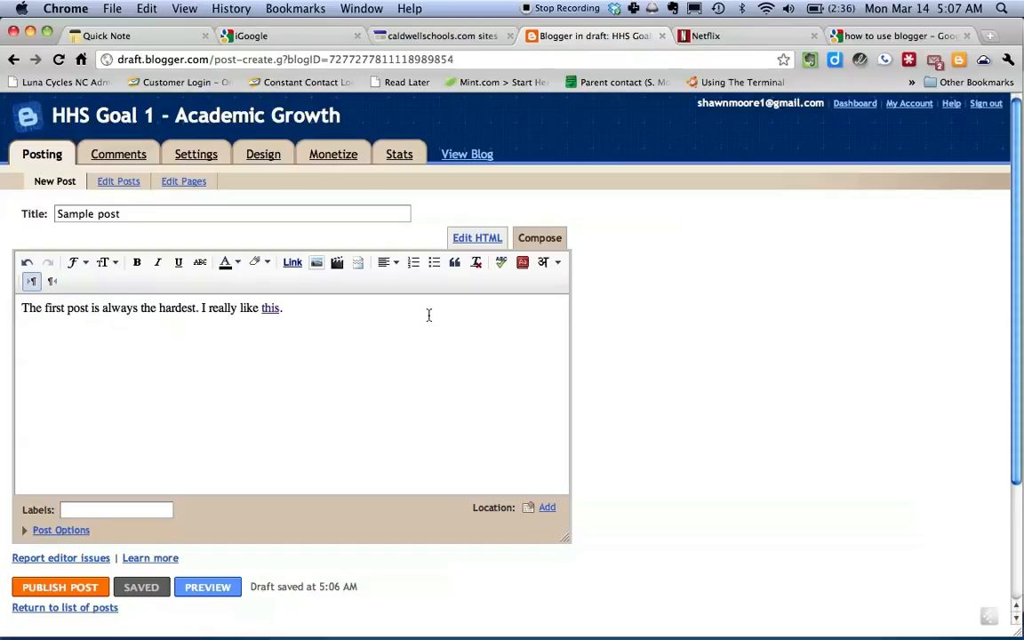
mouse_move(237, 532)
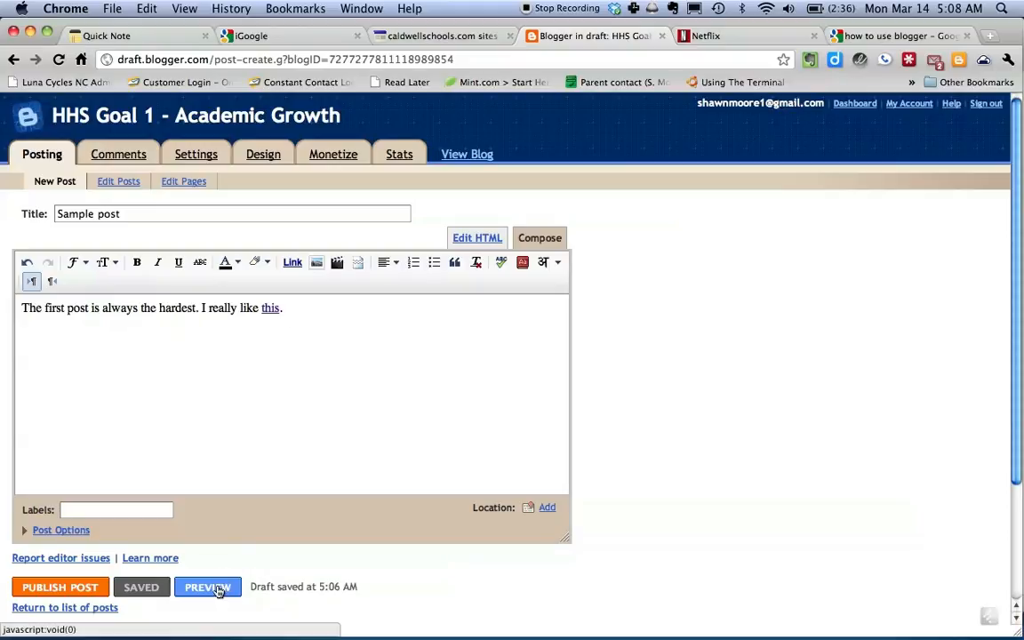
- Preview the Sample post with its linked sentence, then return to the editor
click(207, 586)
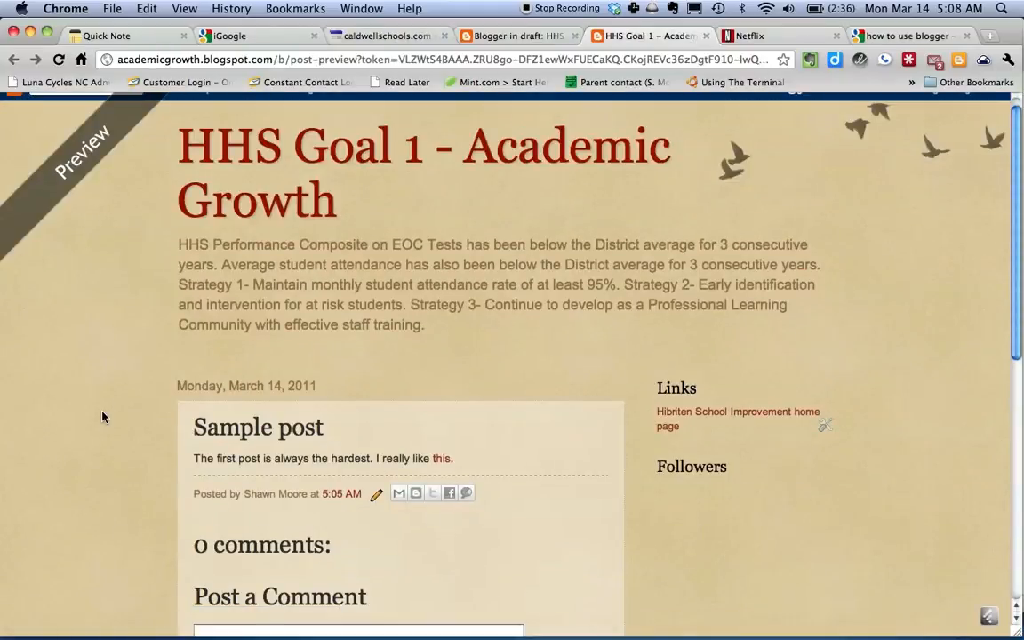
scroll(down, 3)
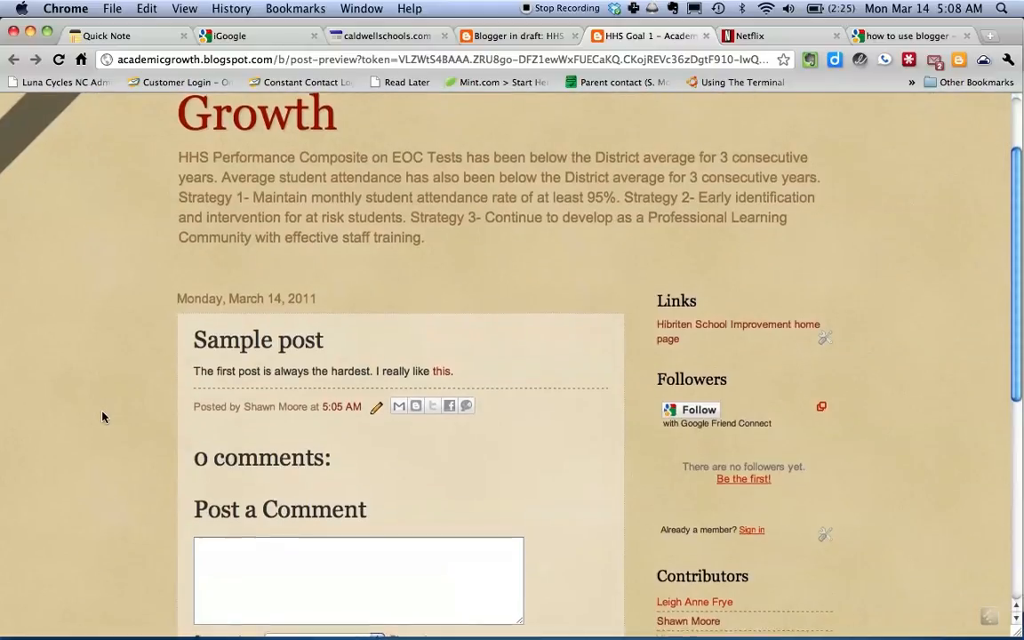
scroll(up, 3)
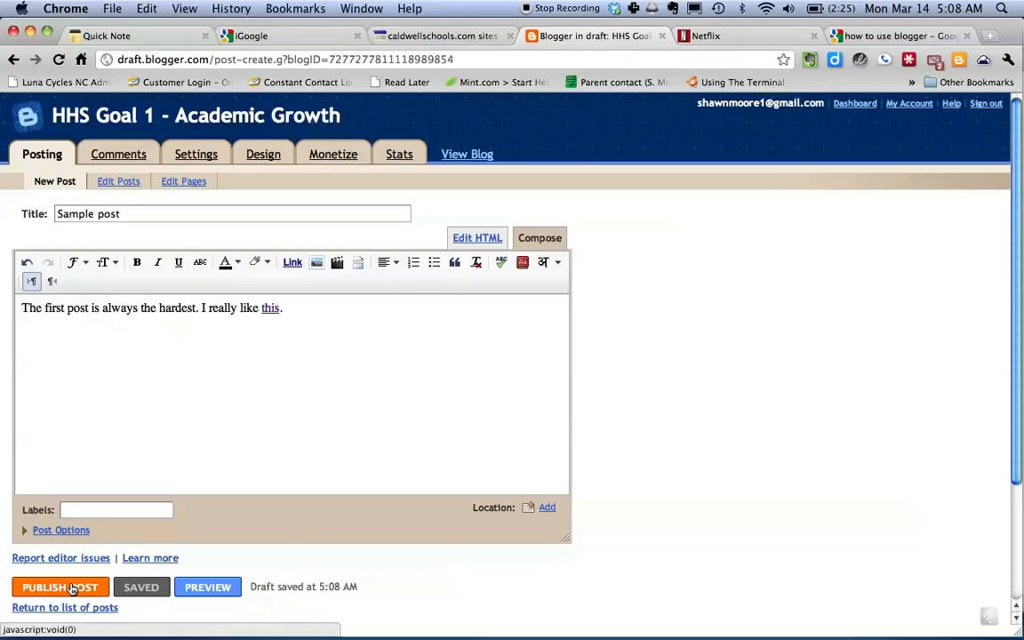
- Publish 'Sample post' and view it live, down to the Post a Comment box
click(59, 586)
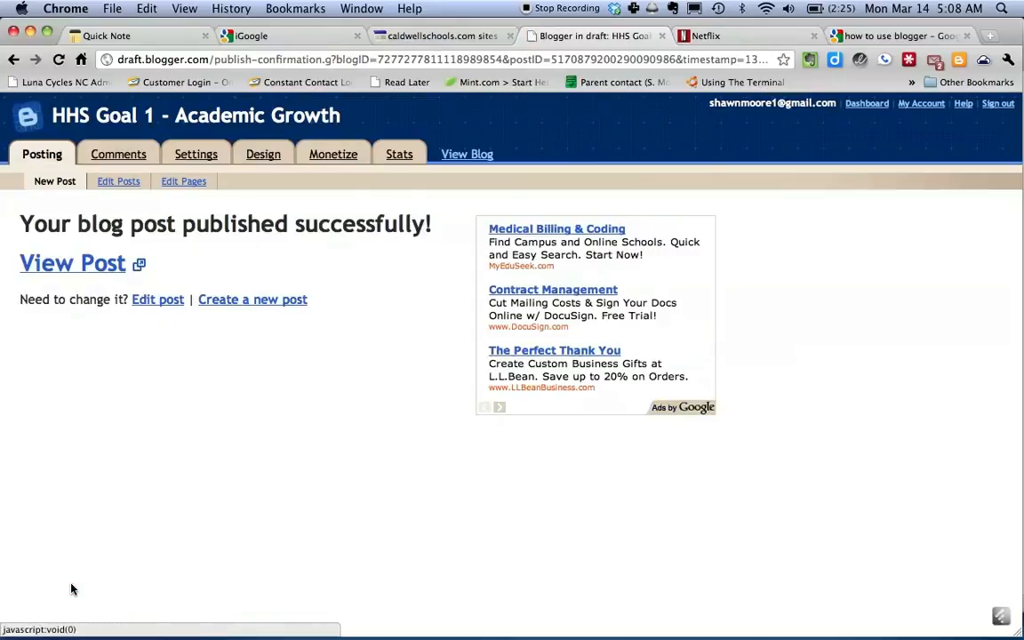
mouse_move(72, 263)
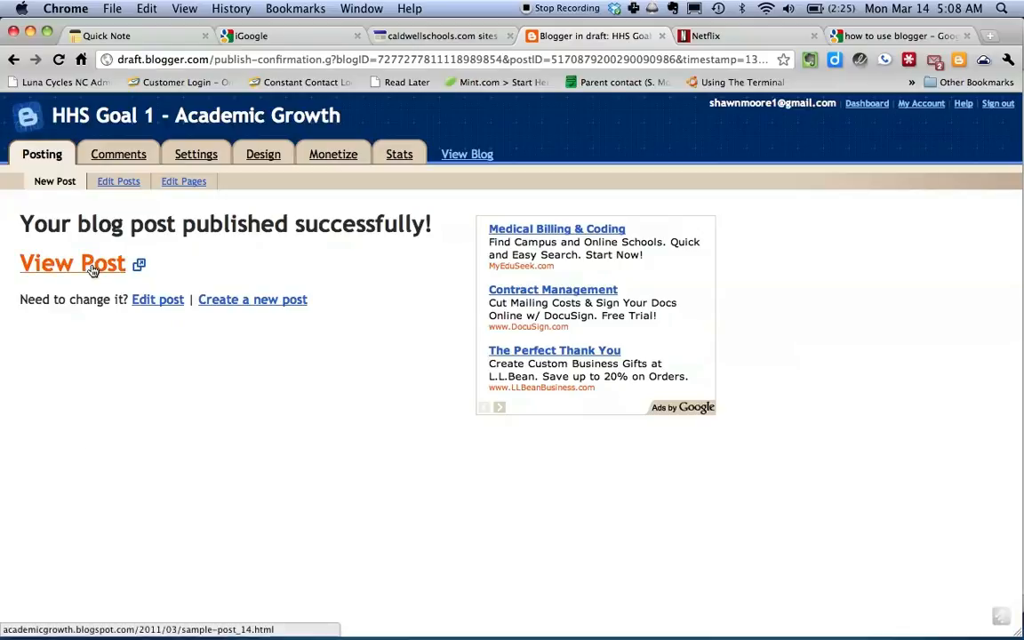
click(72, 263)
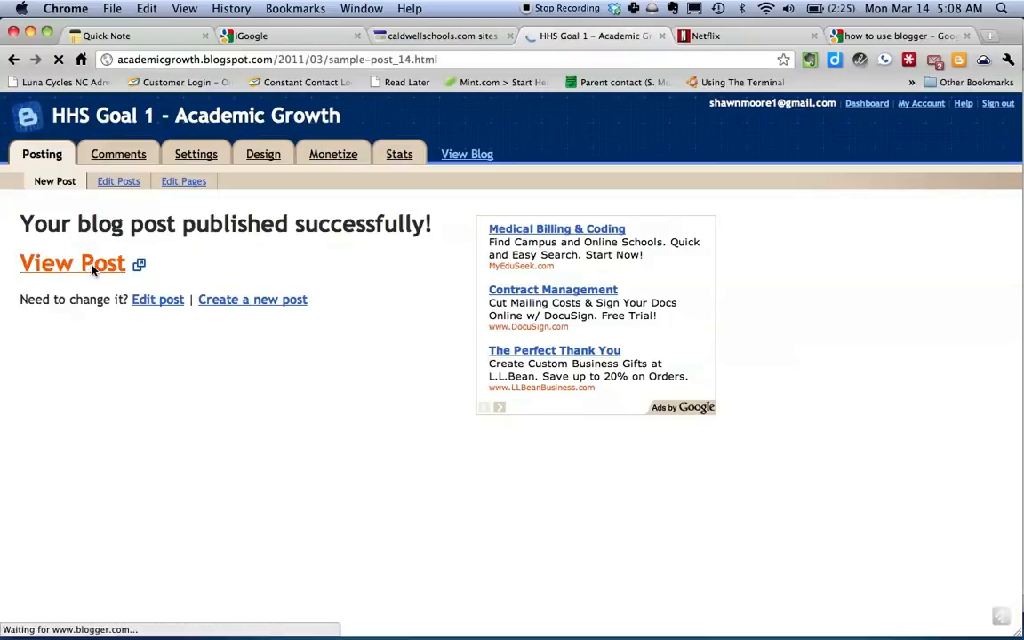
click(72, 263)
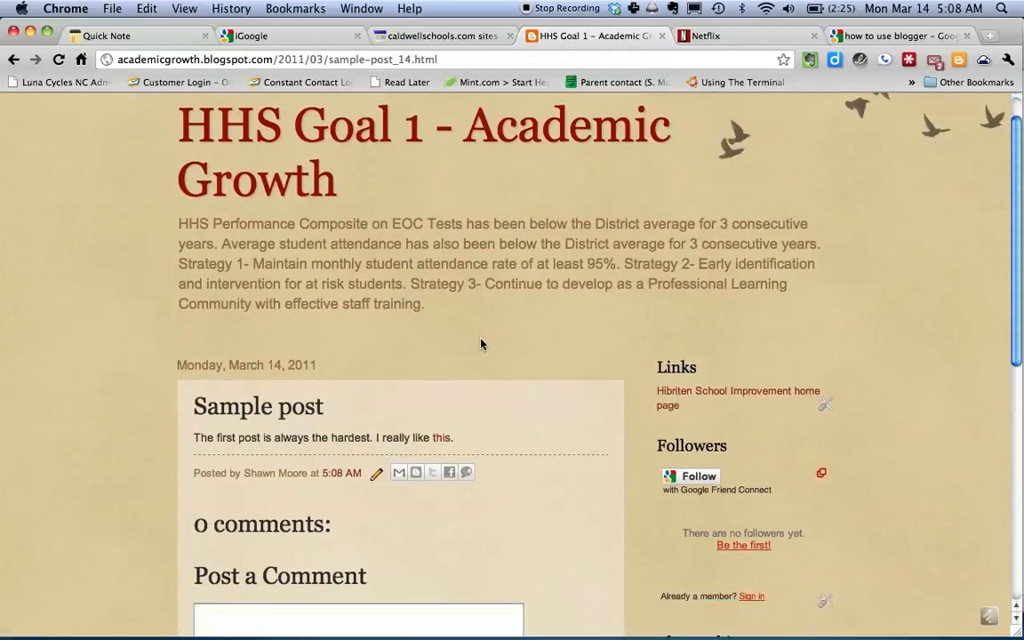
scroll(down, 3)
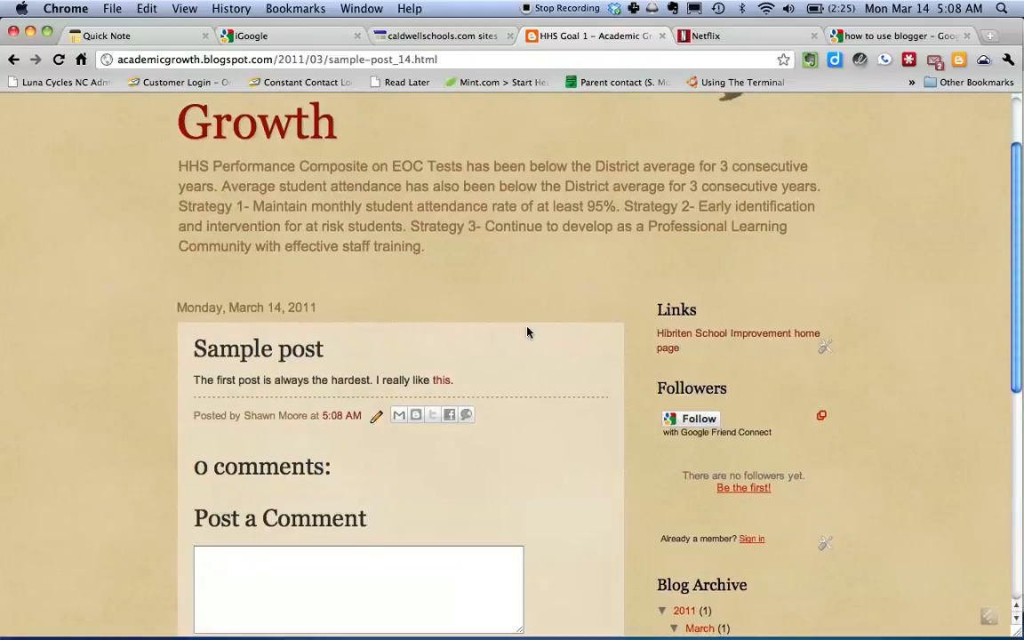
scroll(down, 3)
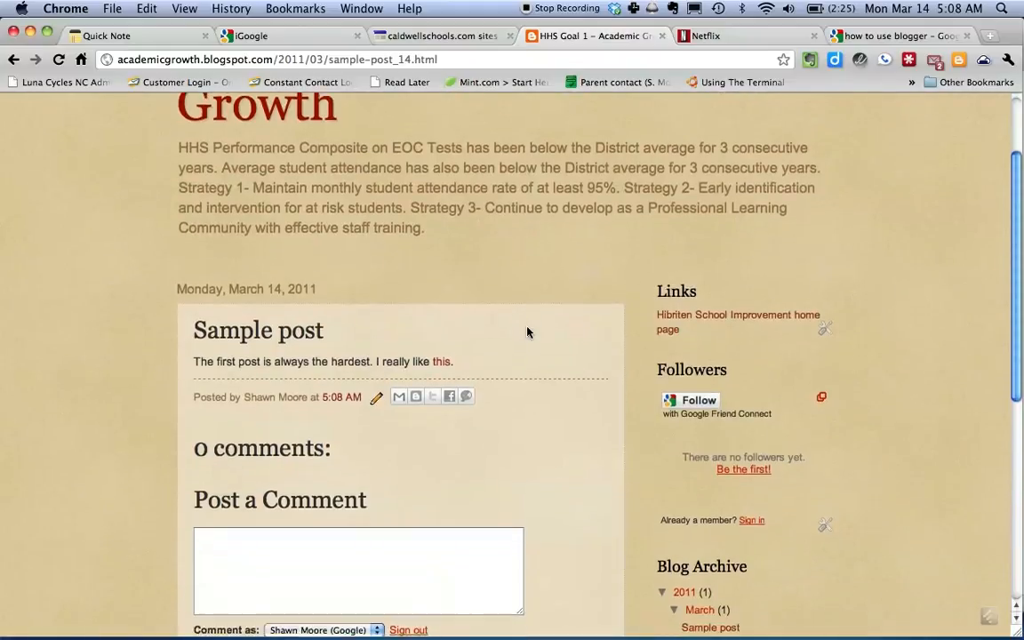
scroll(down, 3)
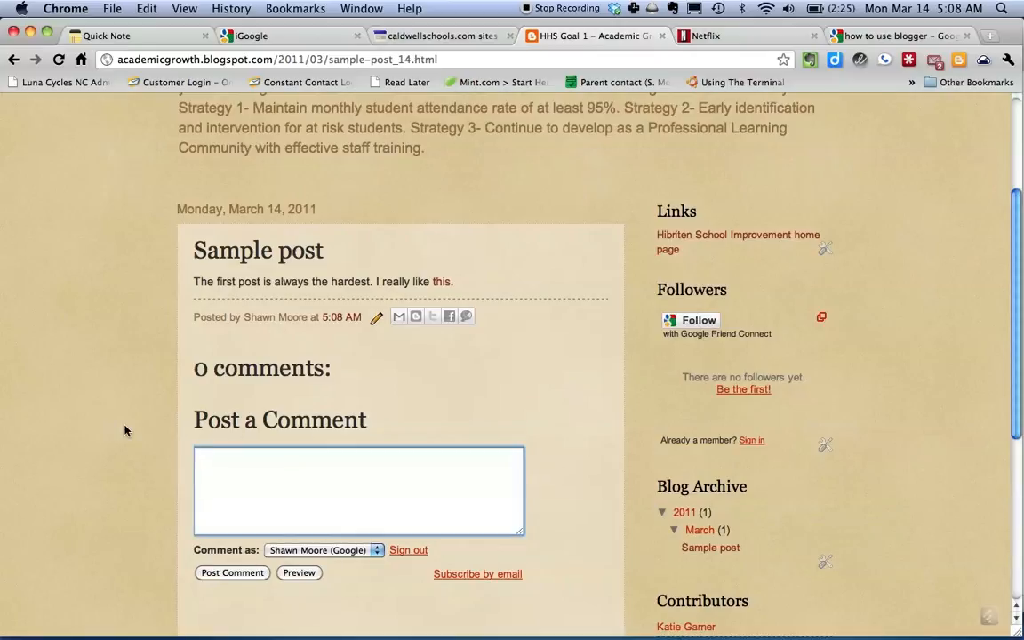
- Post the reader comment 'Thanks for this tutorial!' on the live post
text(T)
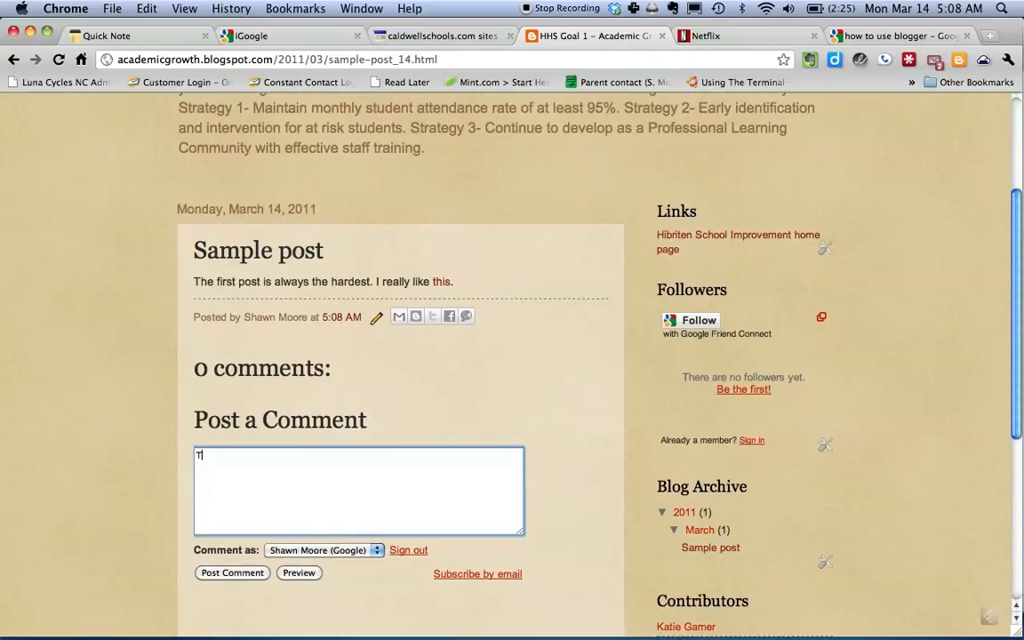
text(hanks fo)
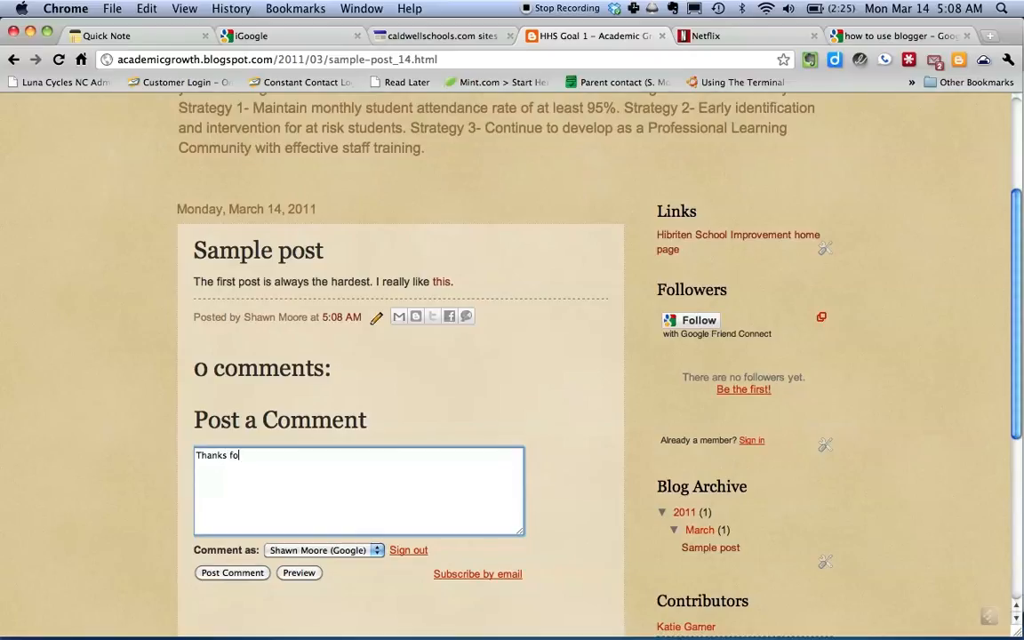
text(r this tutor)
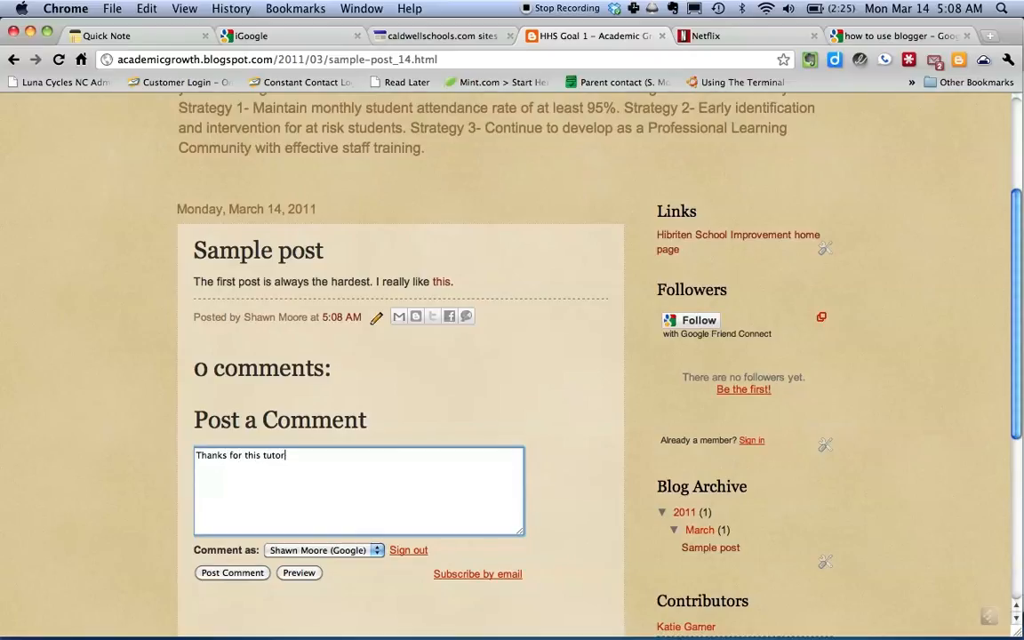
text(ial!)
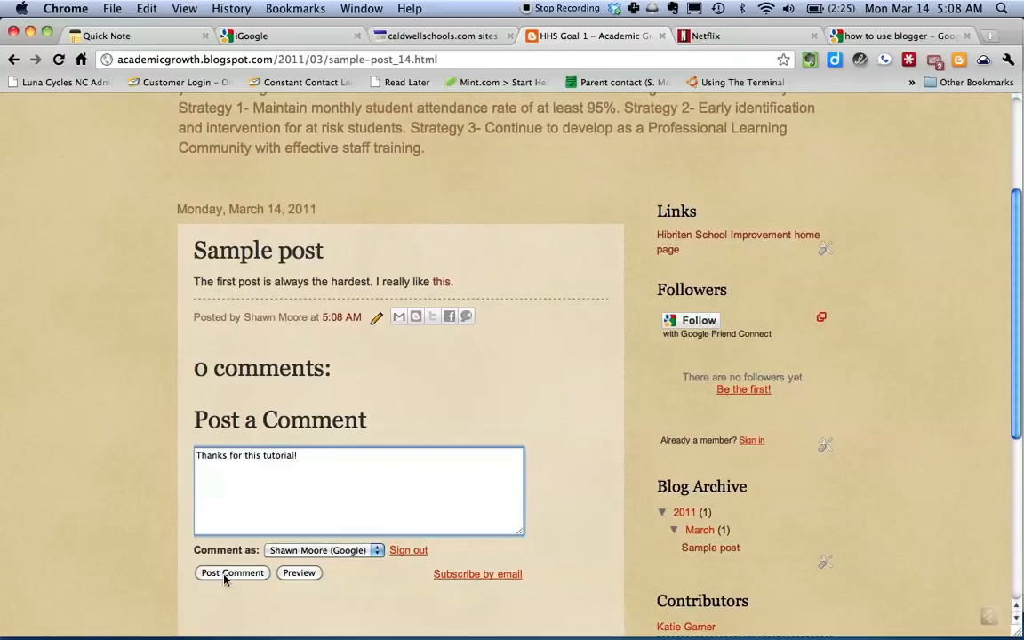
click(232, 572)
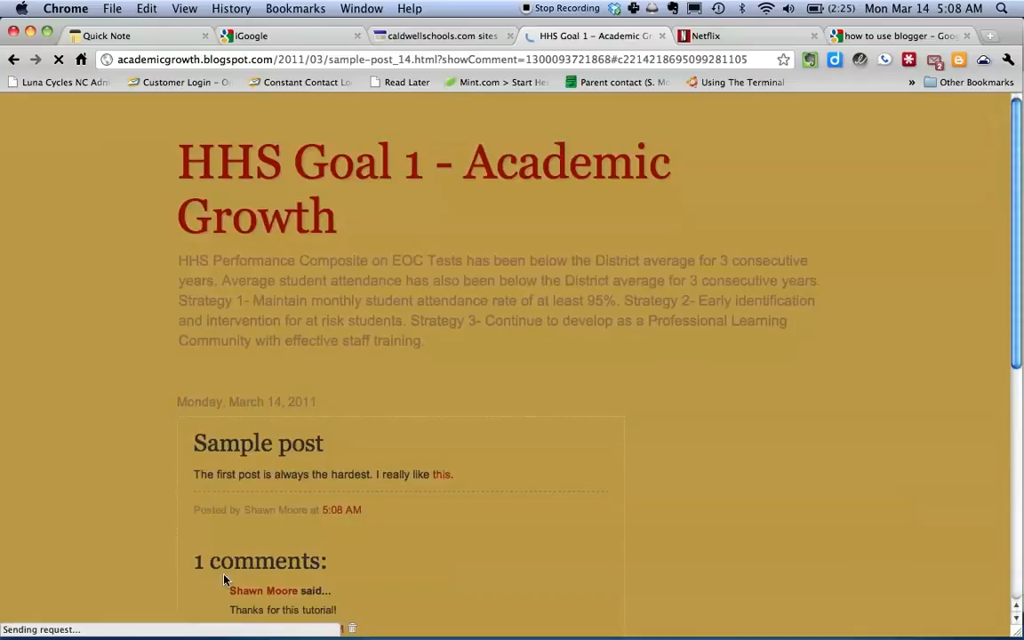
scroll(down, 3)
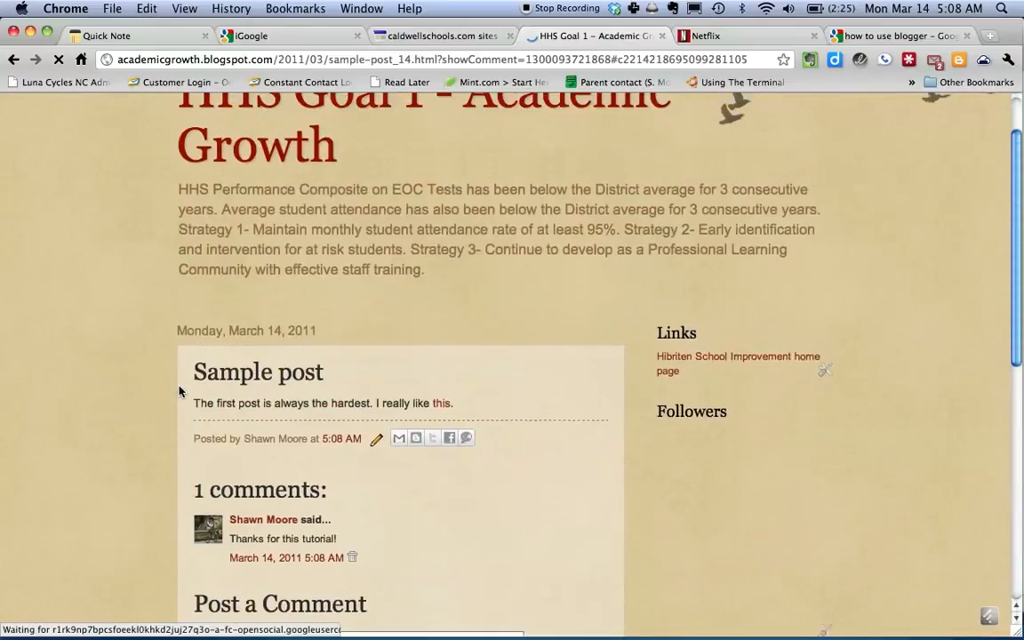
scroll(down, 3)
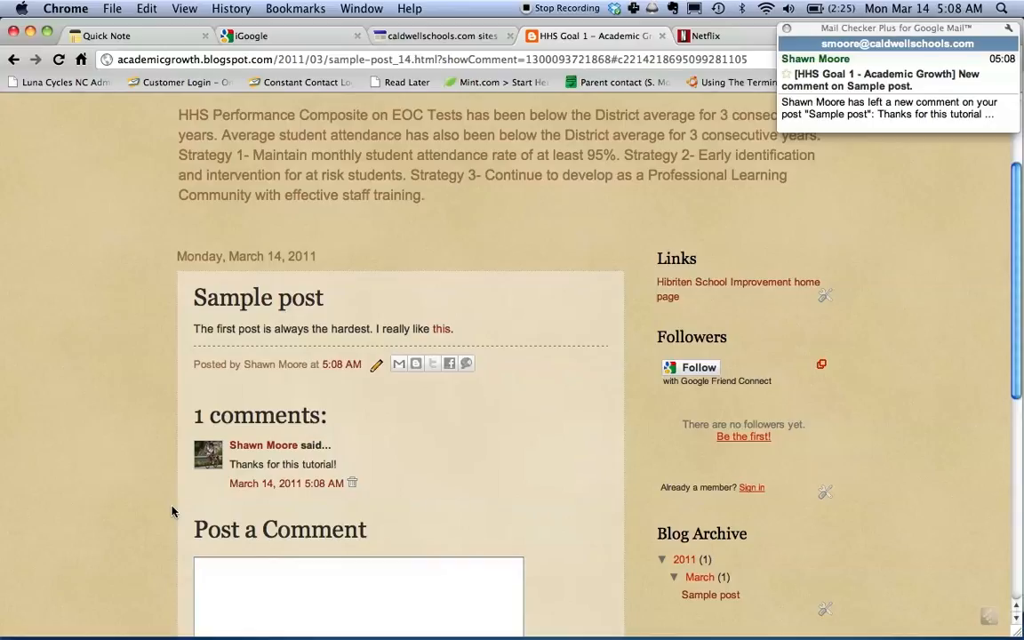
scroll(up, 3)
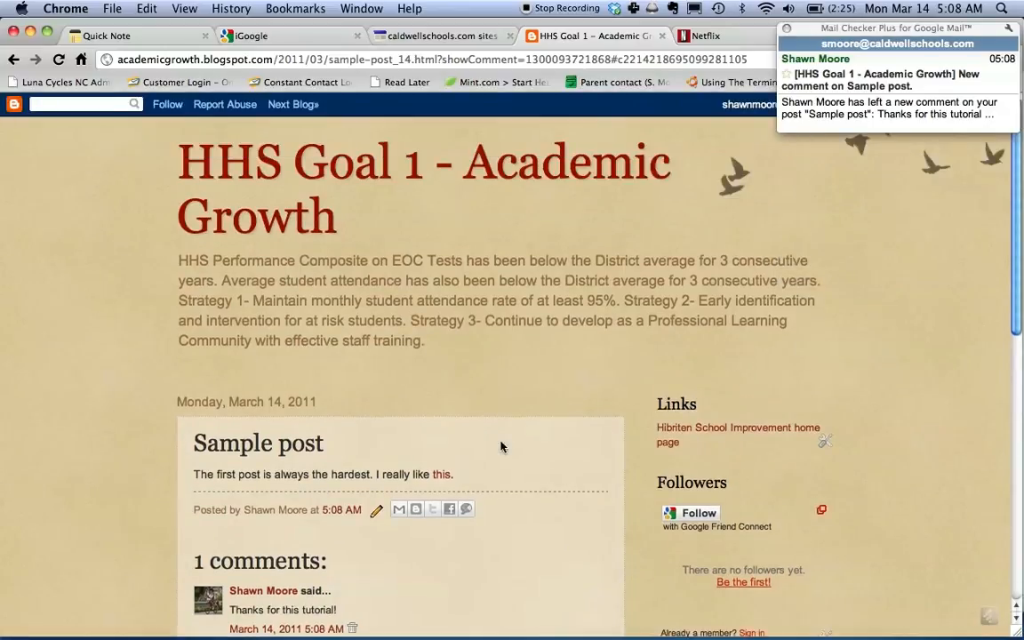
mouse_move(820, 320)
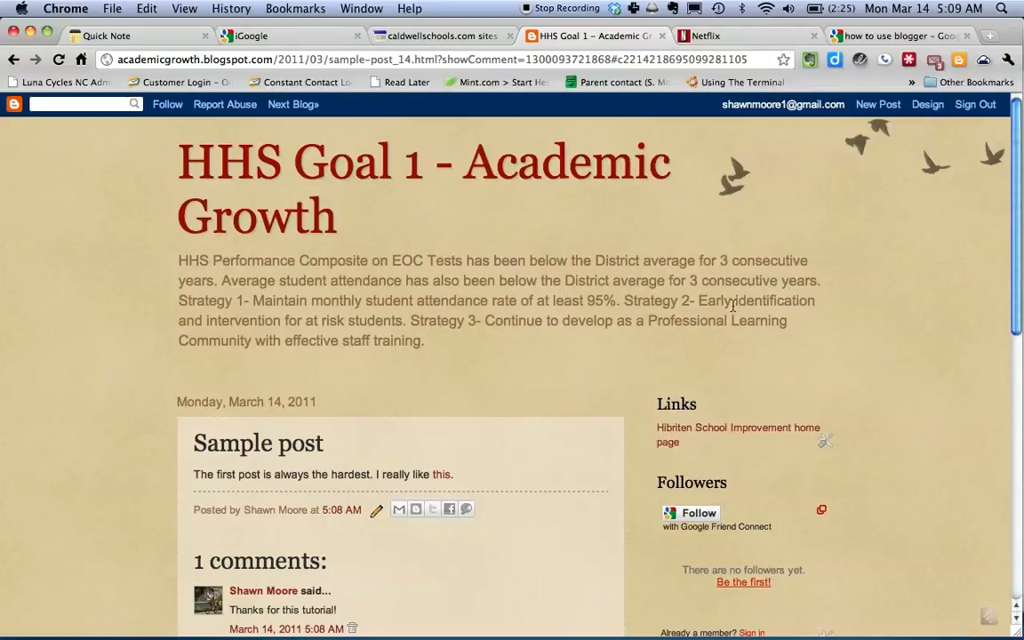
mouse_move(595, 345)
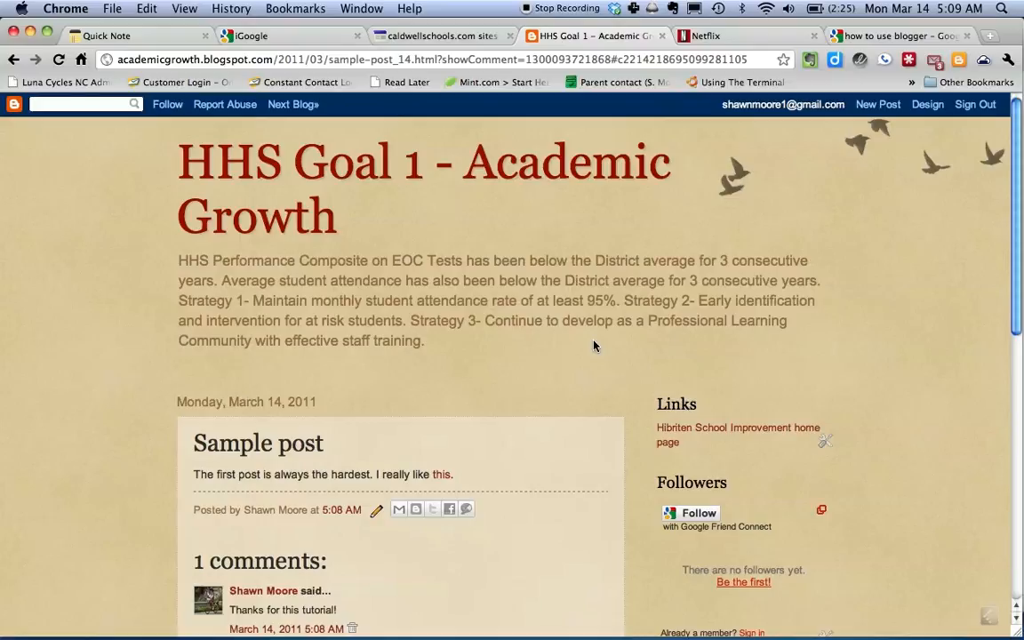
scroll(down, 3)
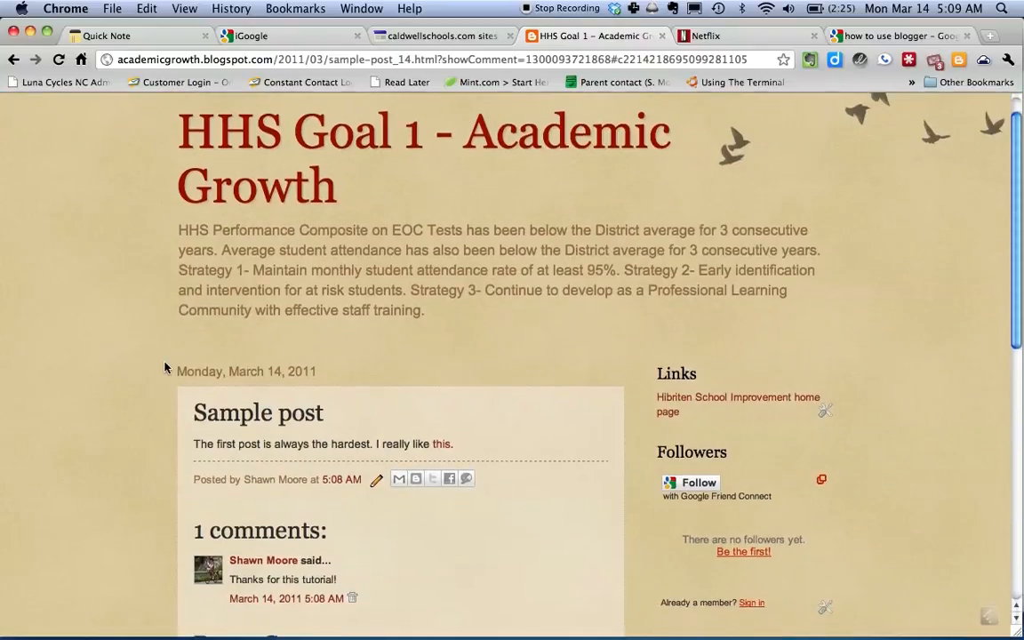
scroll(down, 3)
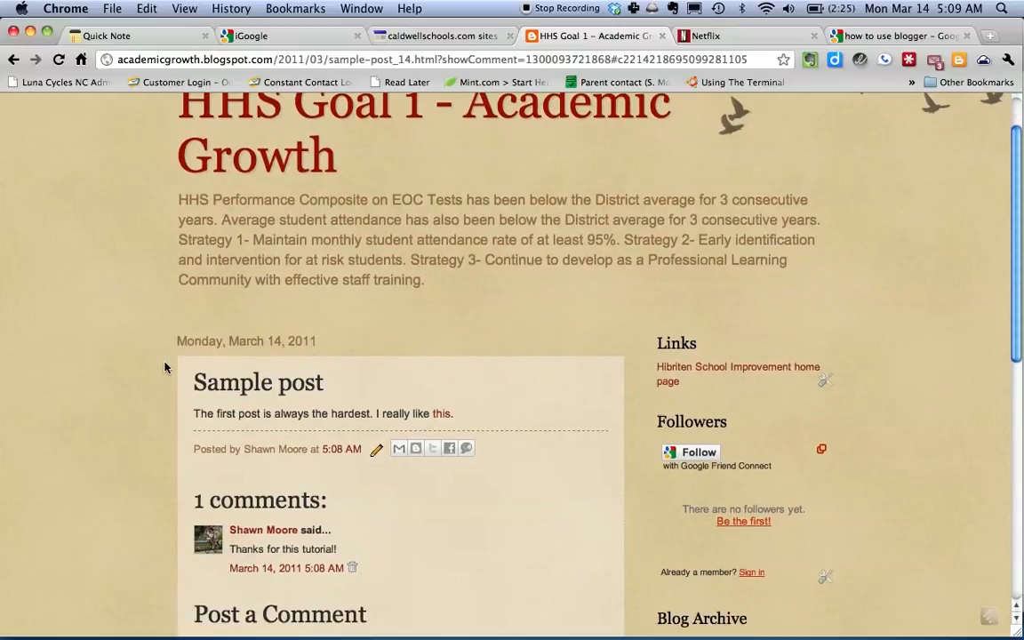